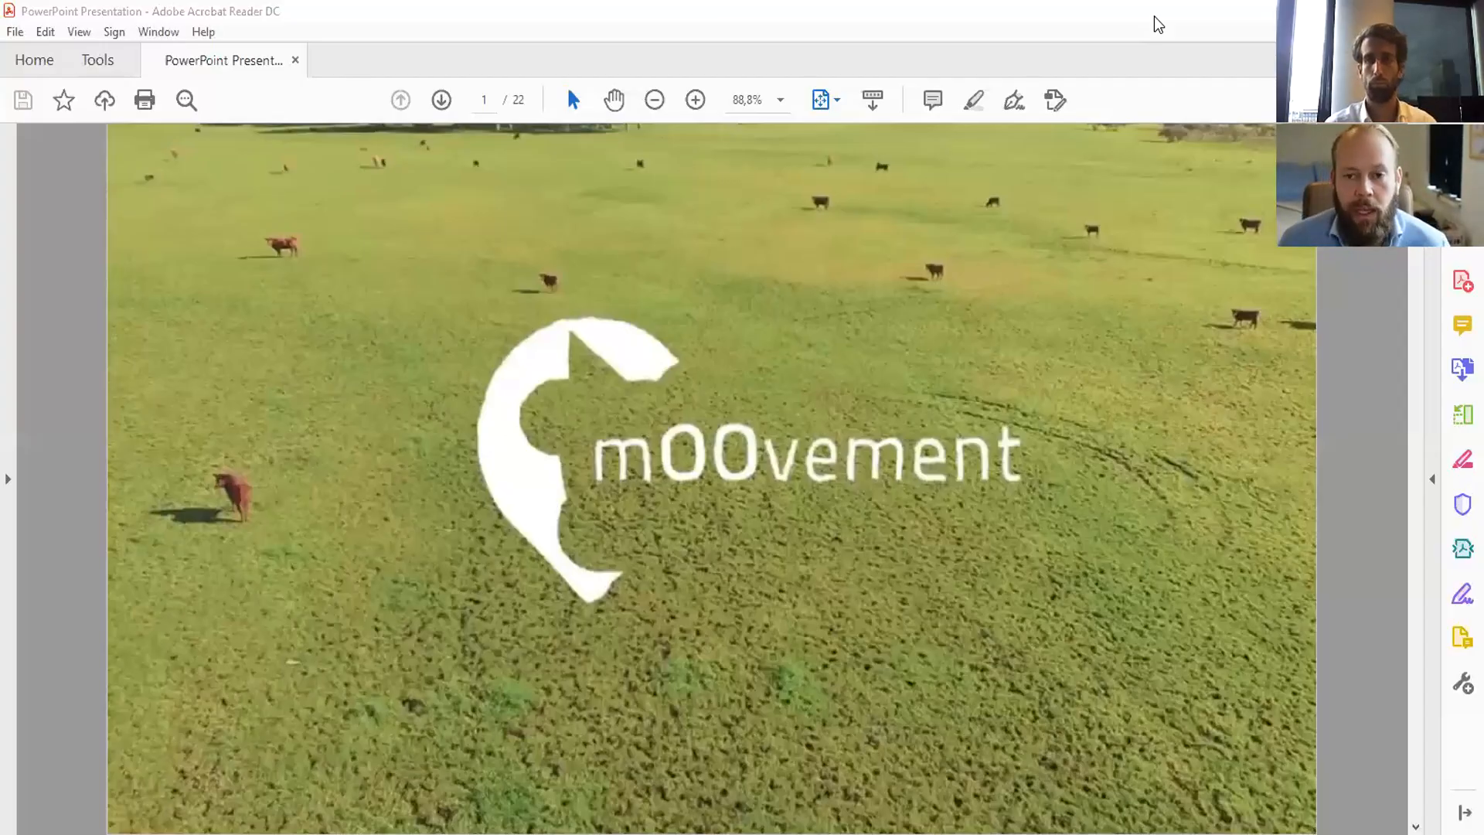
pyautogui.moveTo(1113, 338)
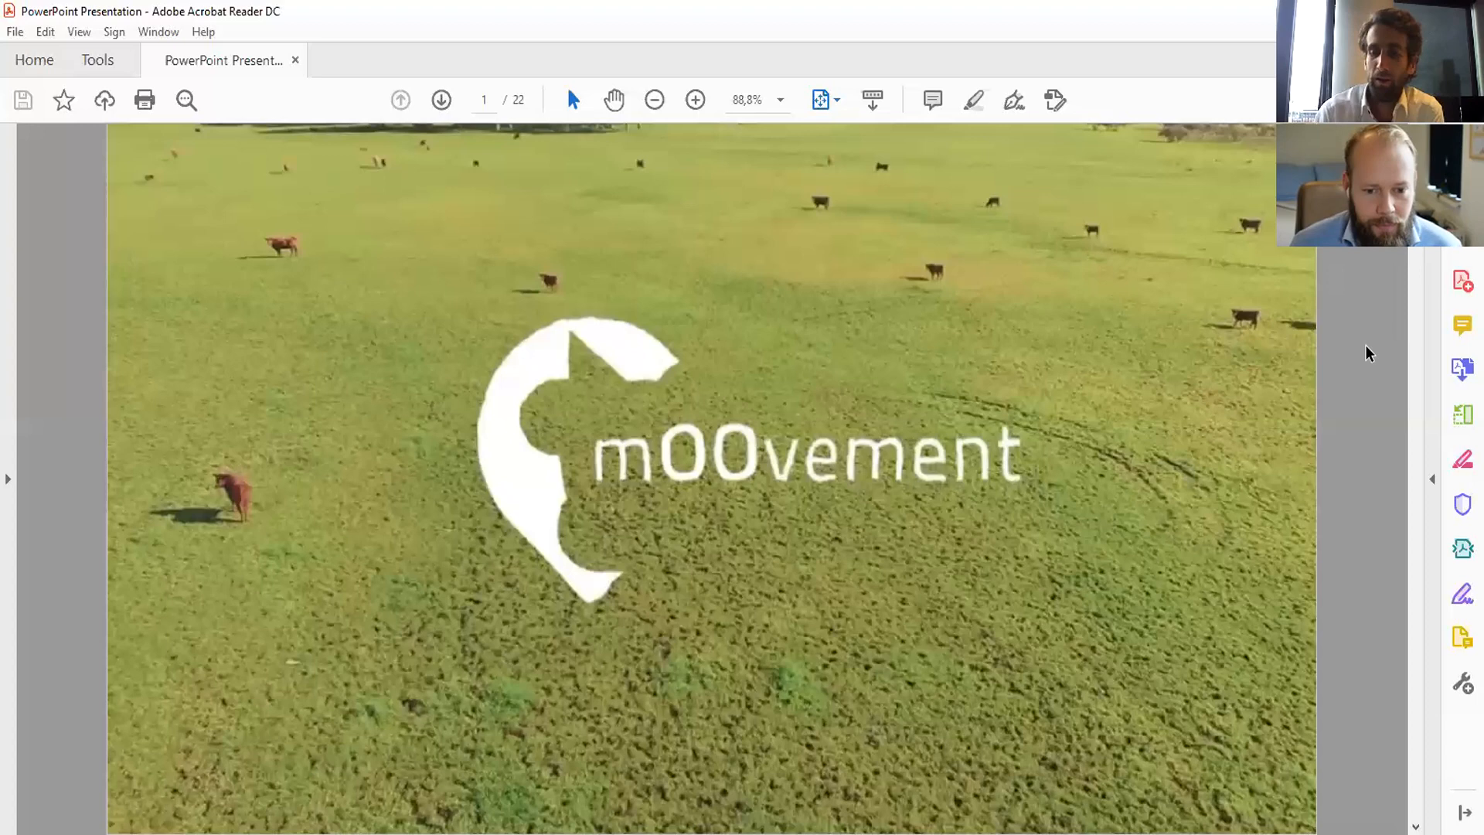
# - Advance past the GPS cattle tracking title slide to page 3, 'How did we start?'
pyautogui.click(440, 99)
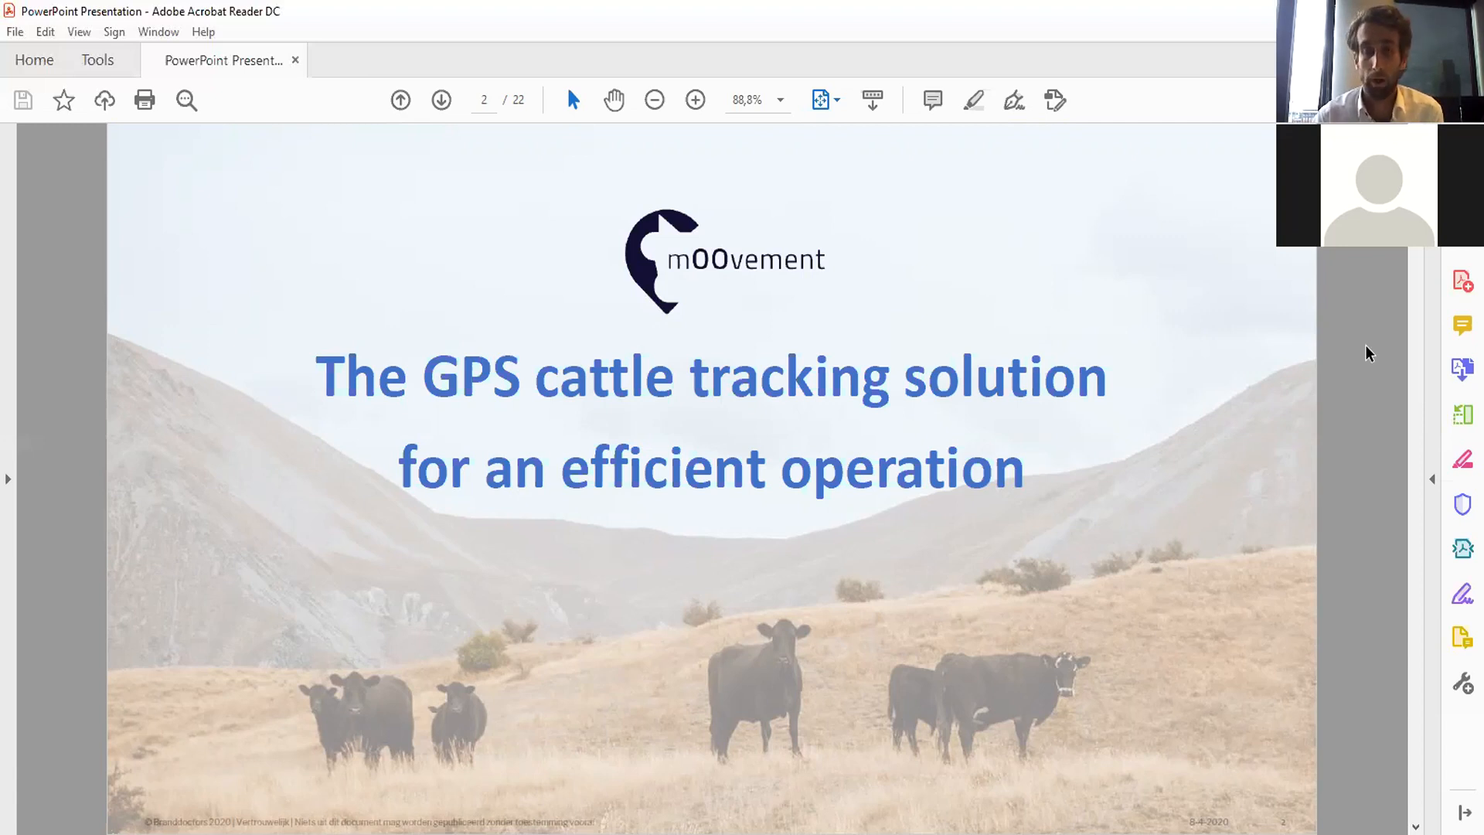
pyautogui.click(440, 101)
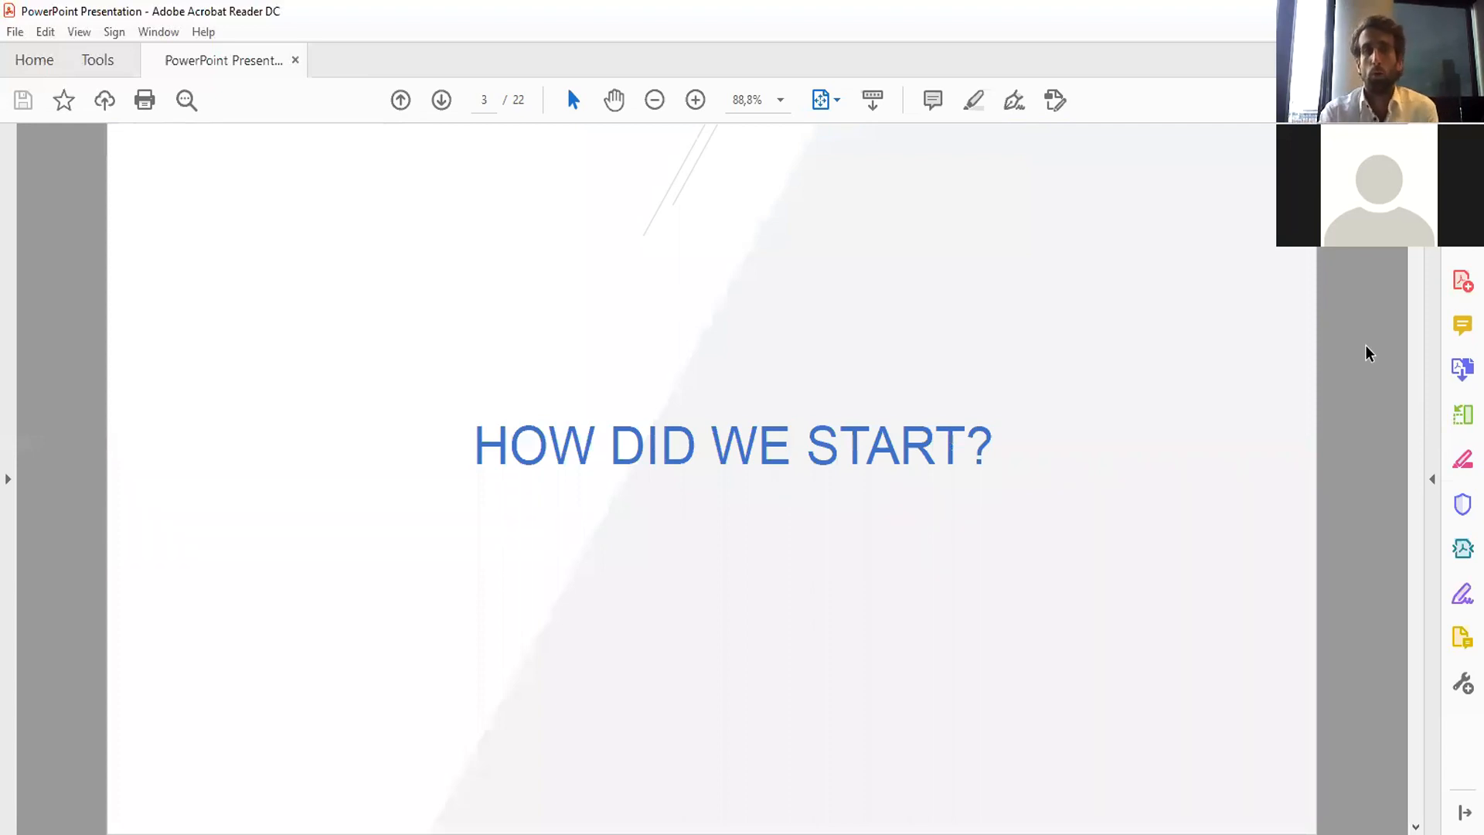
# - Advance to page 4, 'The Company mOOvement' overview slide
pyautogui.click(440, 99)
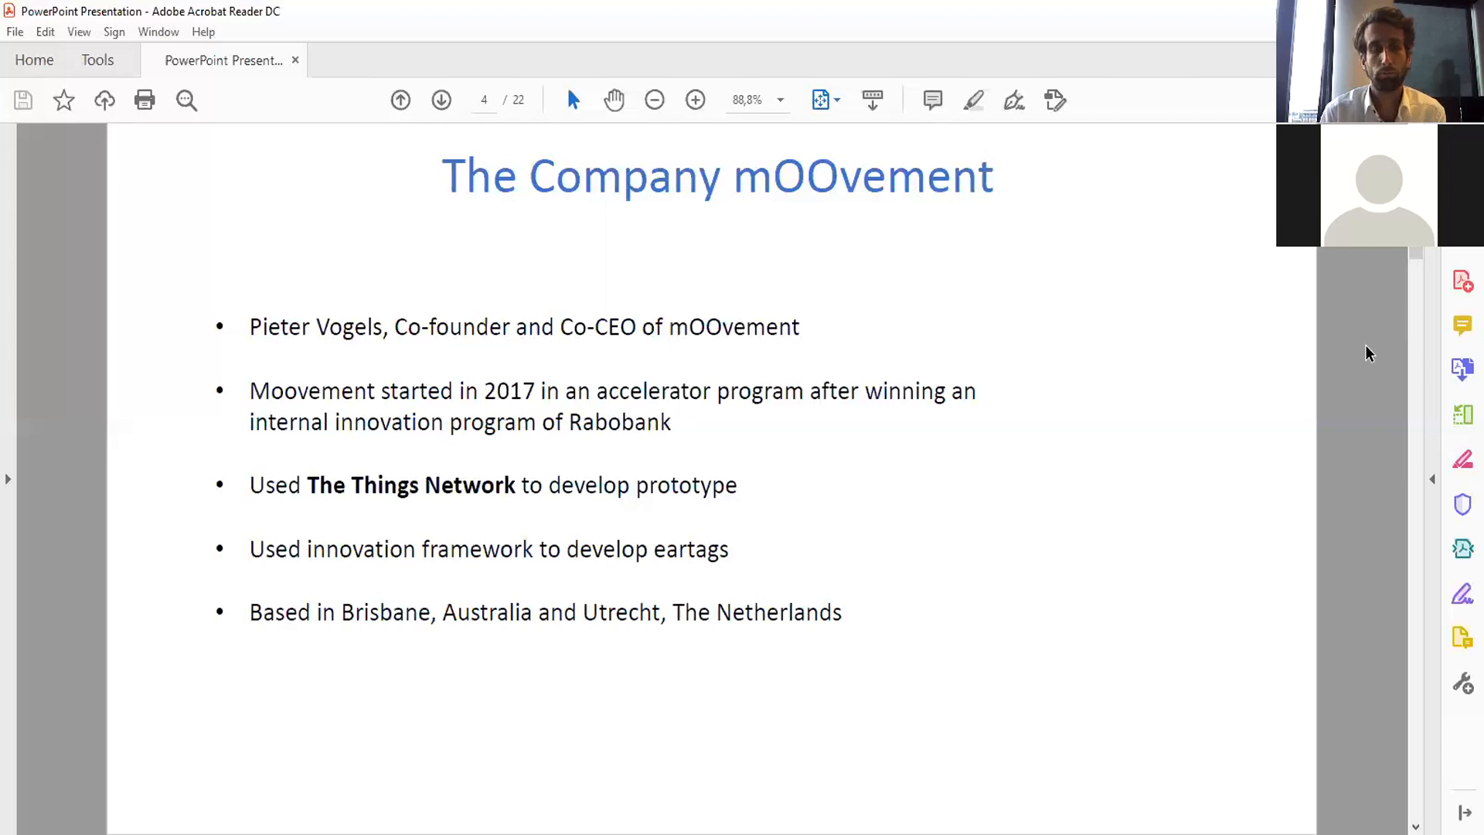
# - Advance past the Peace of mind slide to page 6, 'How does the technology work?'
pyautogui.click(440, 99)
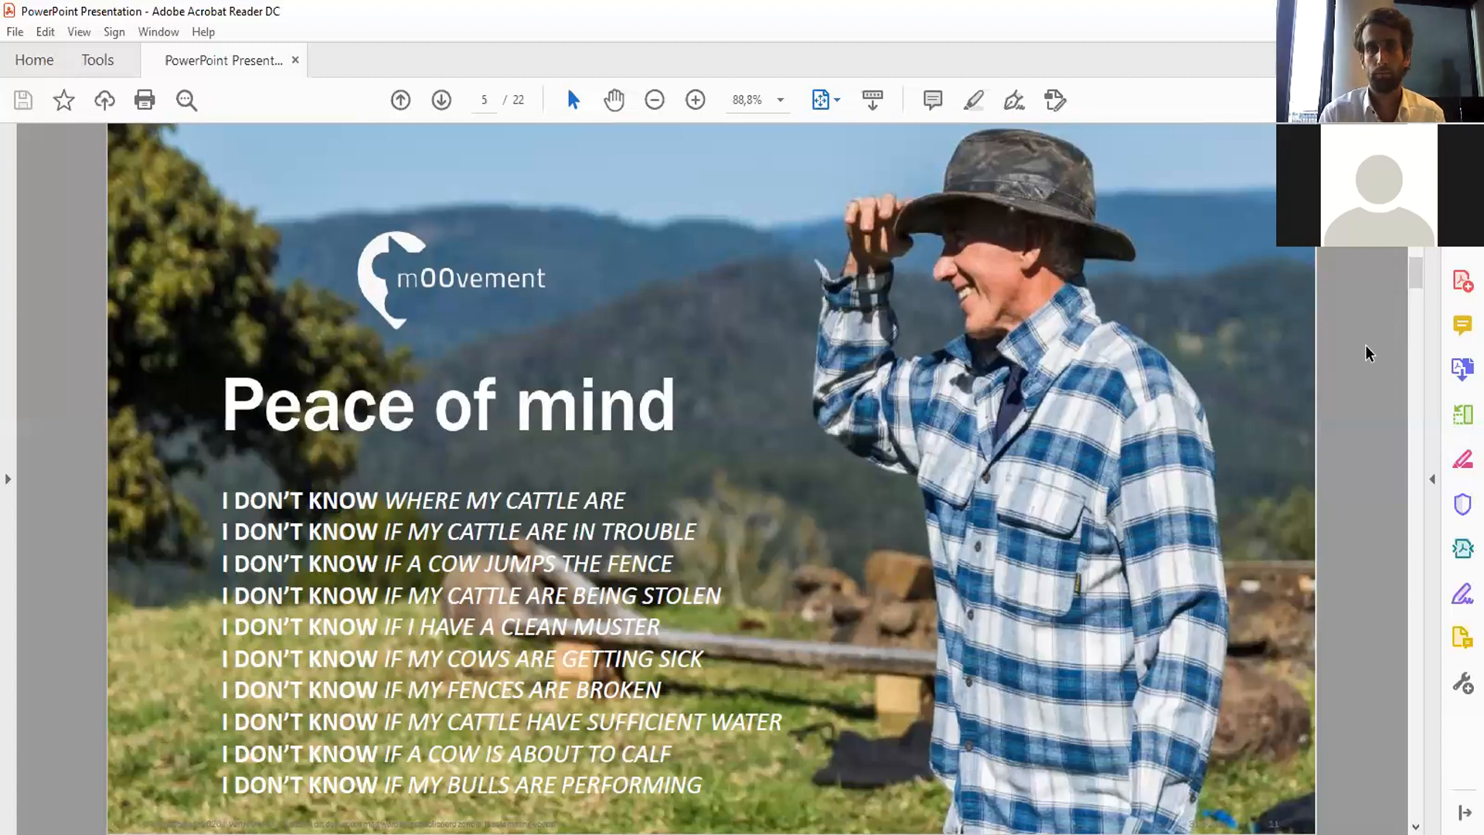
pyautogui.click(440, 99)
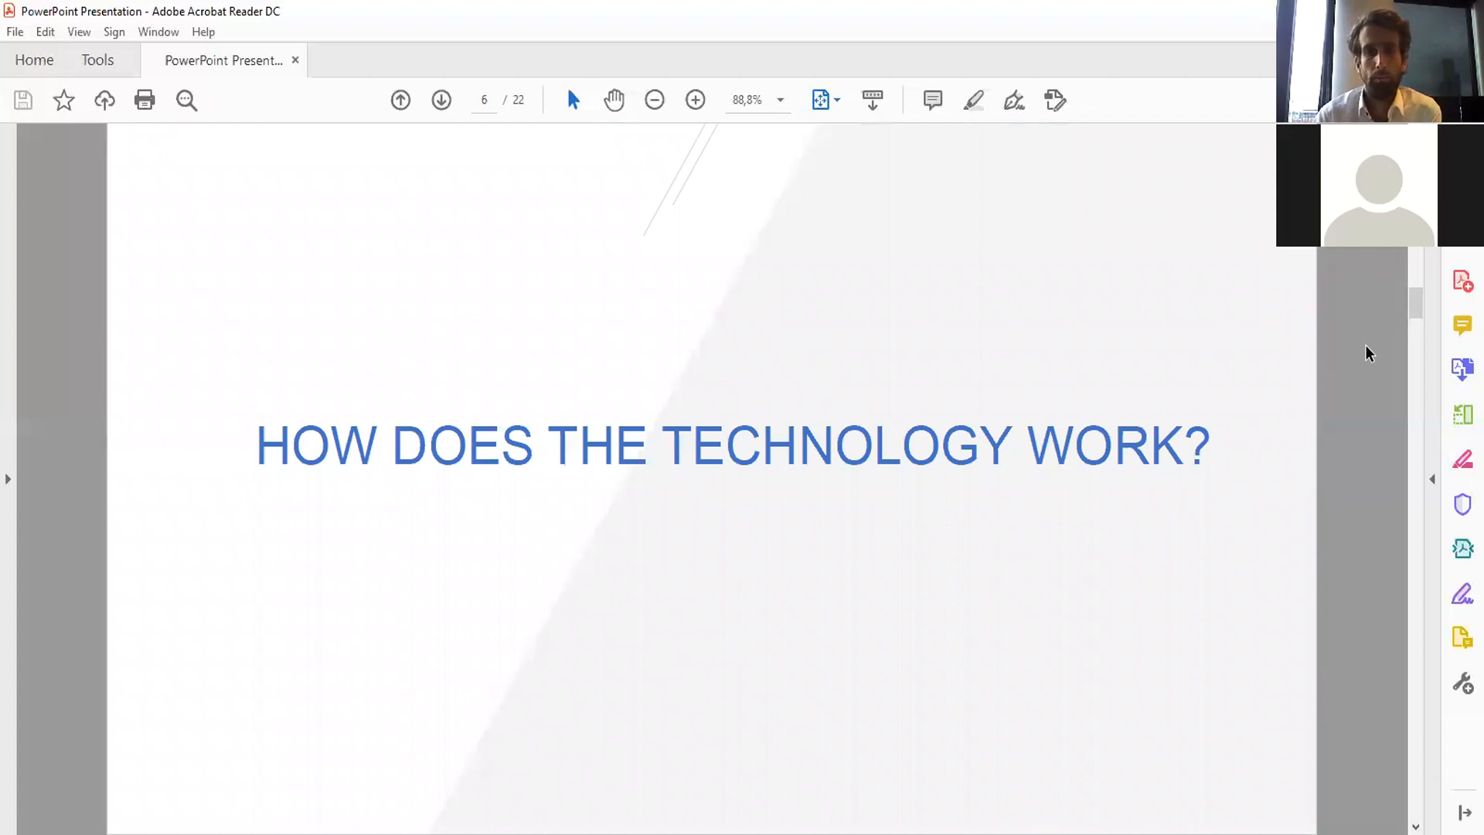
# - Advance past the 3 main components slide to page 8, 'What's Inside the GPS Tag?'
pyautogui.click(441, 99)
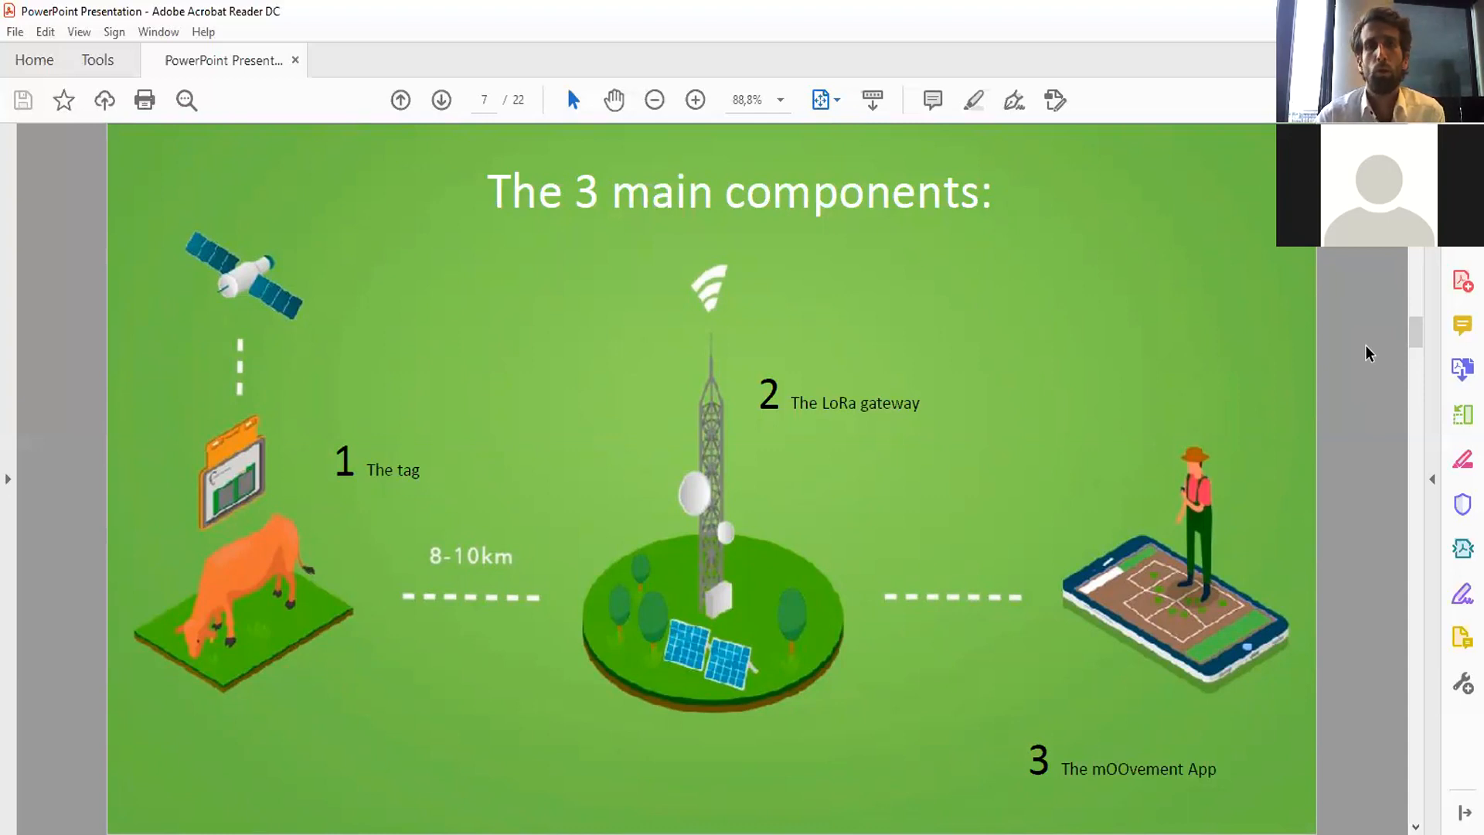
pyautogui.click(440, 100)
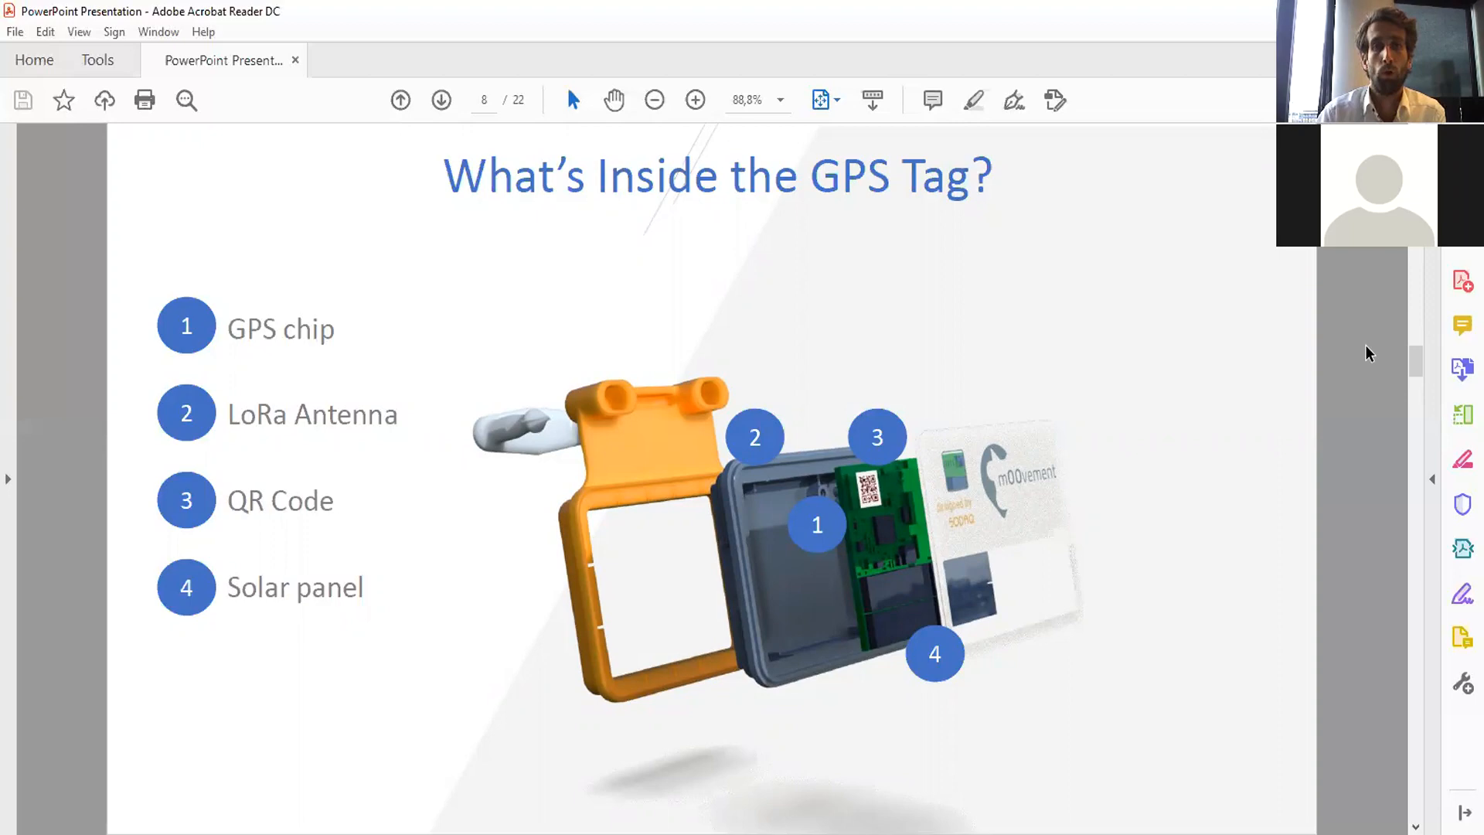
pyautogui.click(441, 99)
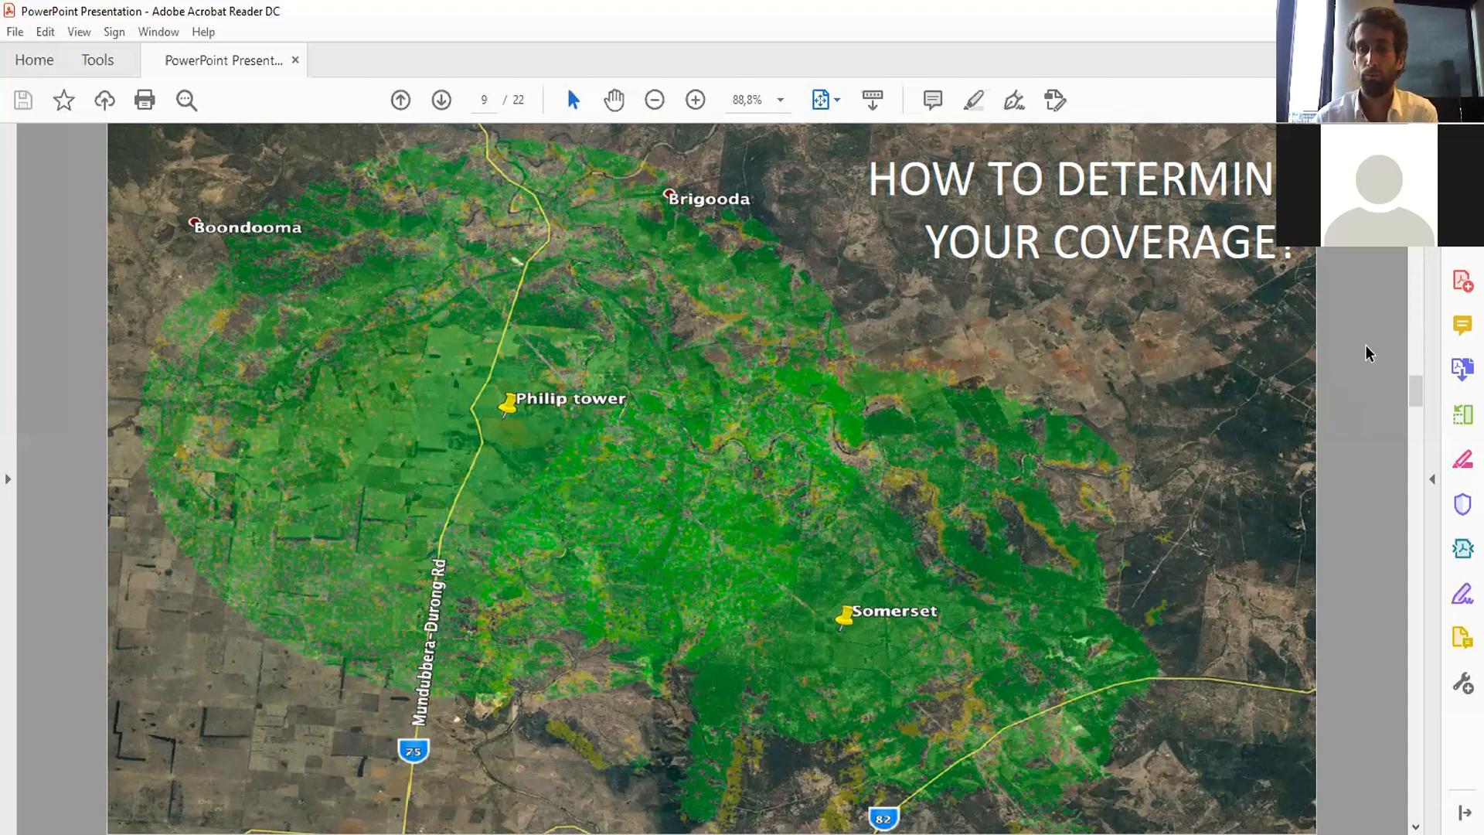
# - Advance from the coverage map to page 10, 'How can we use this technology?'
pyautogui.click(440, 99)
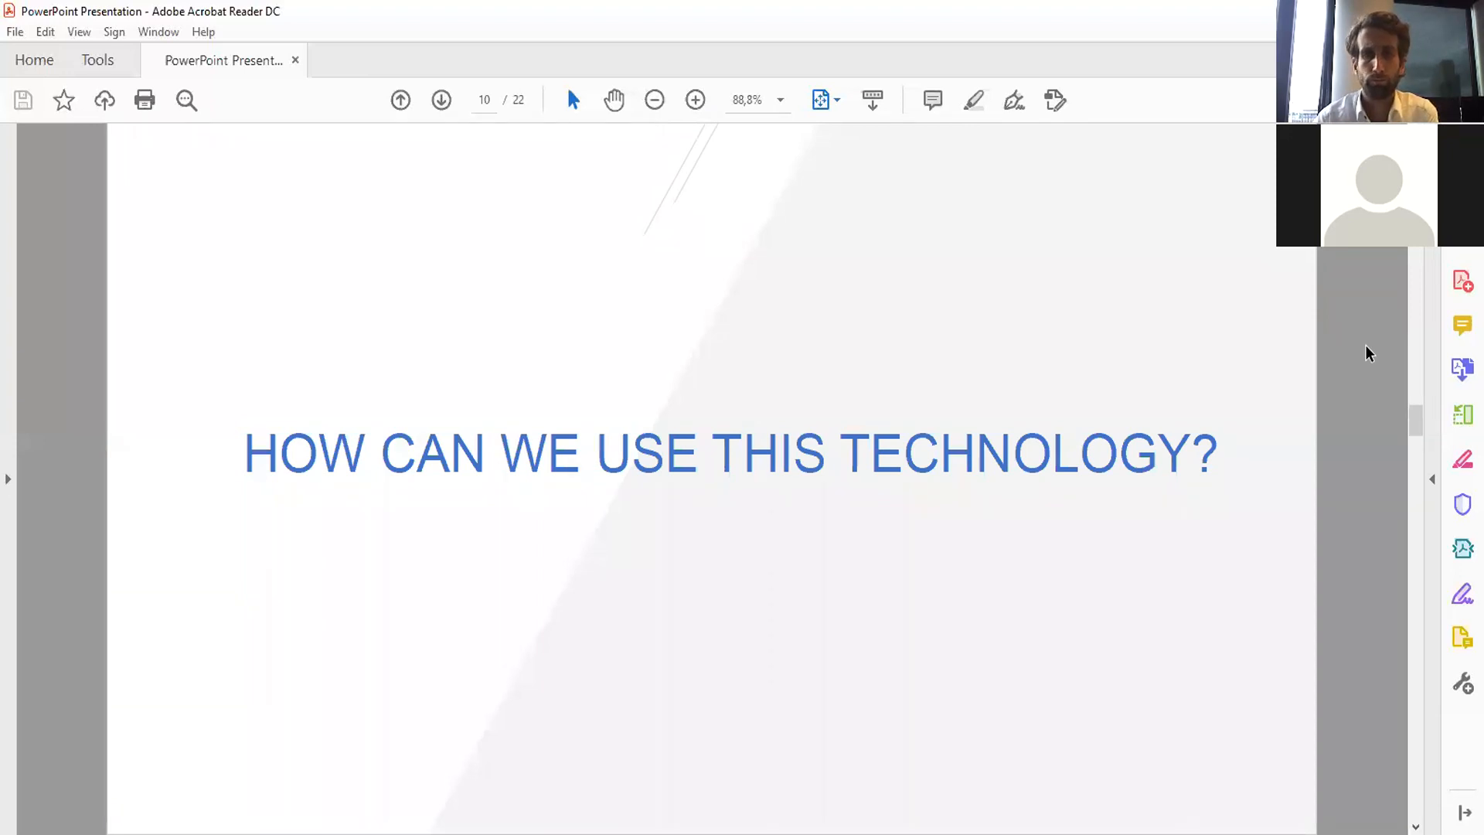
# - Advance to page 11, 'Your whole operation in one view' farm map slide
pyautogui.click(440, 99)
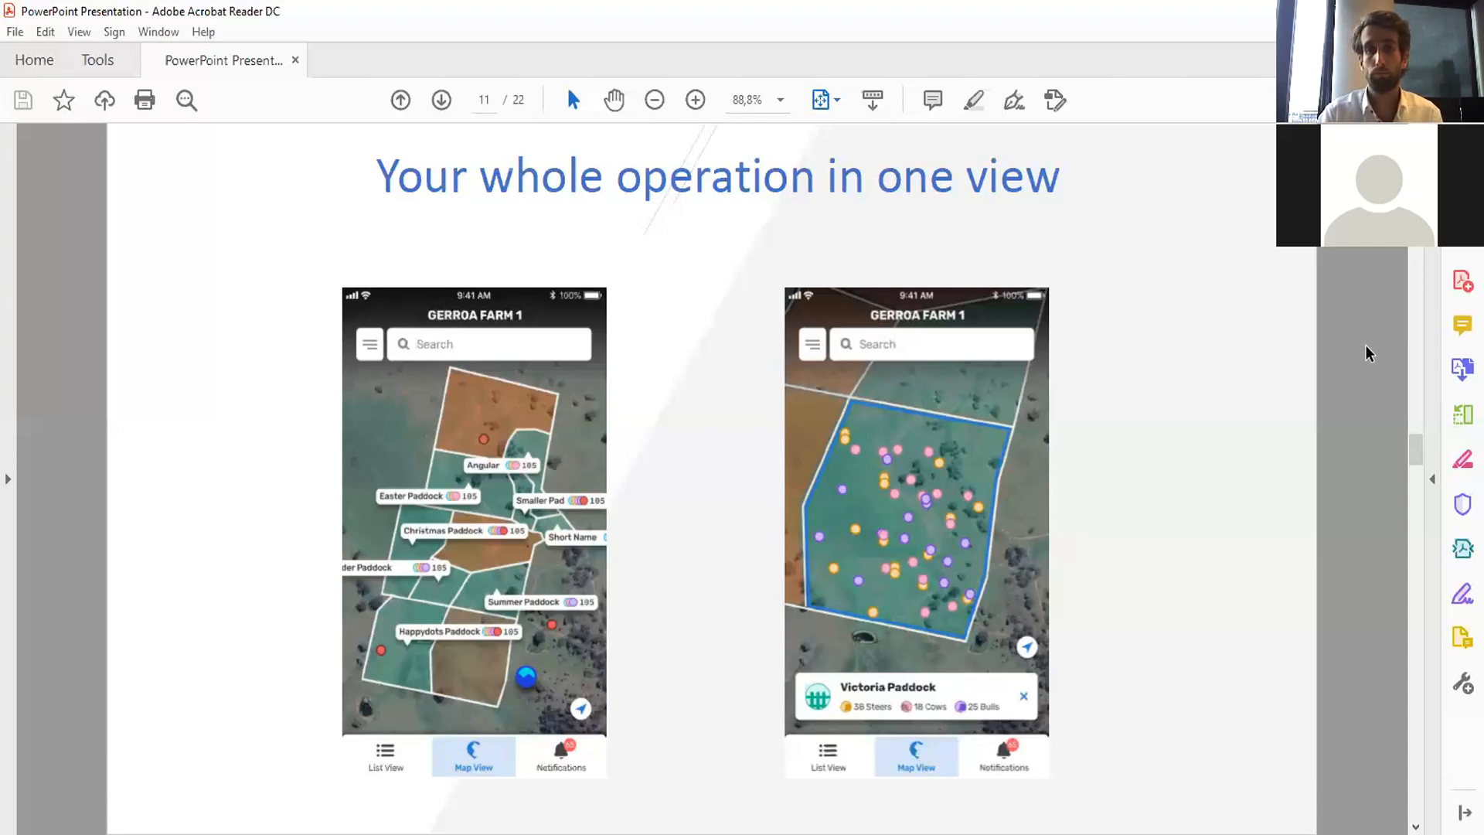
# - Advance to page 12, the 'Grazing Patterns November' heat map slide
pyautogui.click(441, 99)
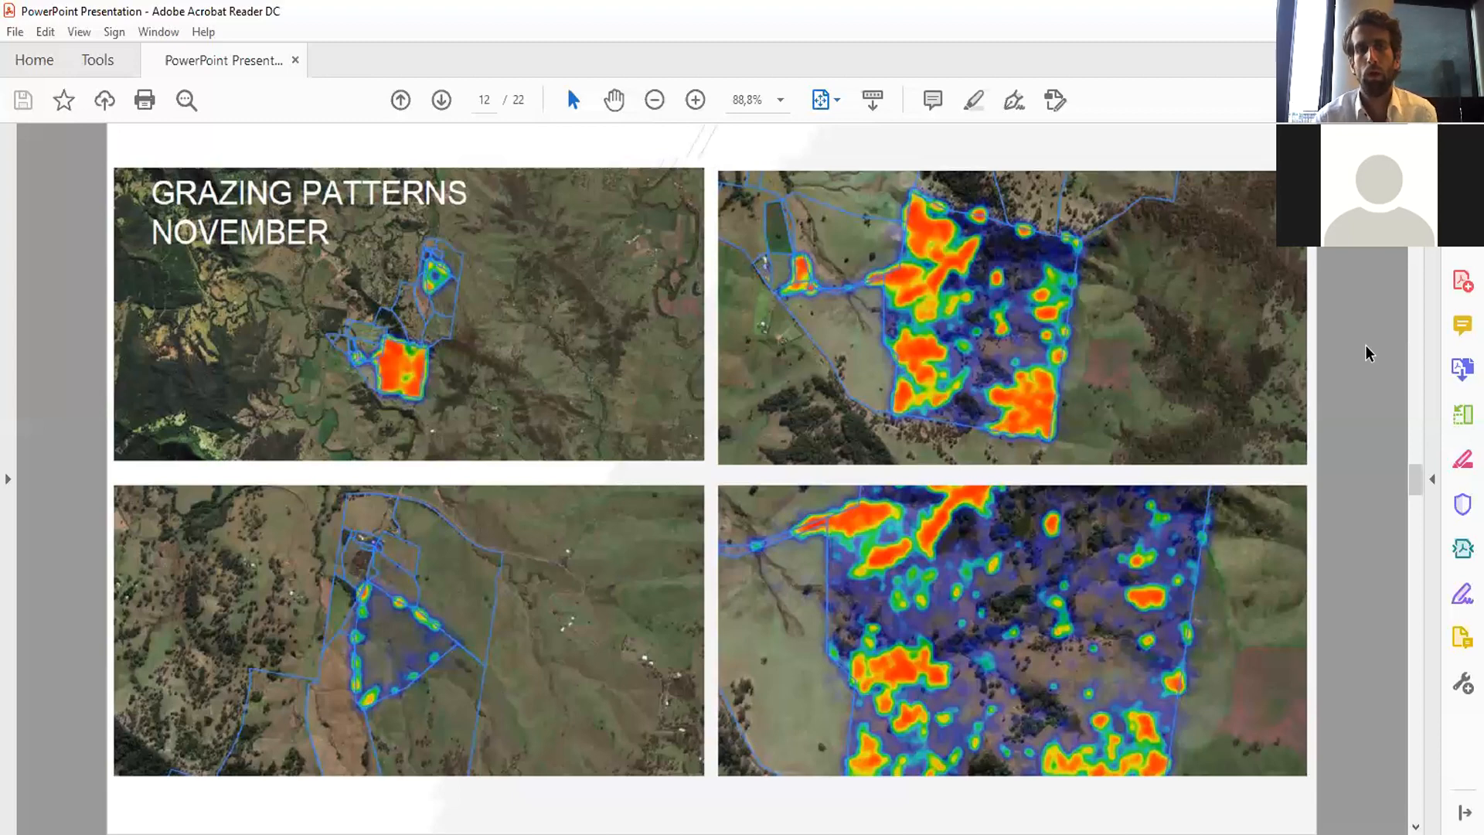
# - Page through both Bull Performance slides to page 15, 'Other Sensors'
pyautogui.click(440, 101)
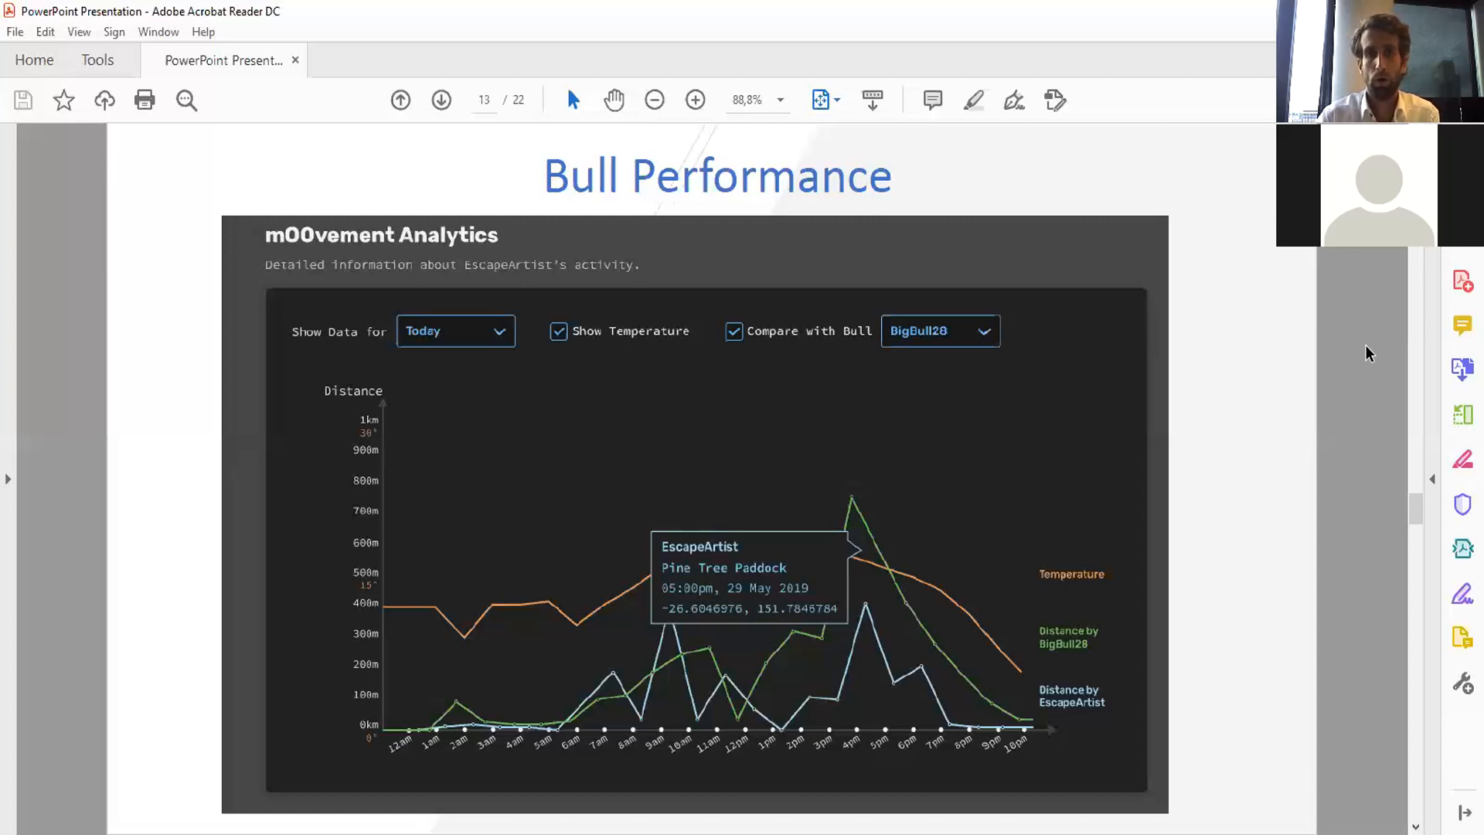
pyautogui.click(440, 99)
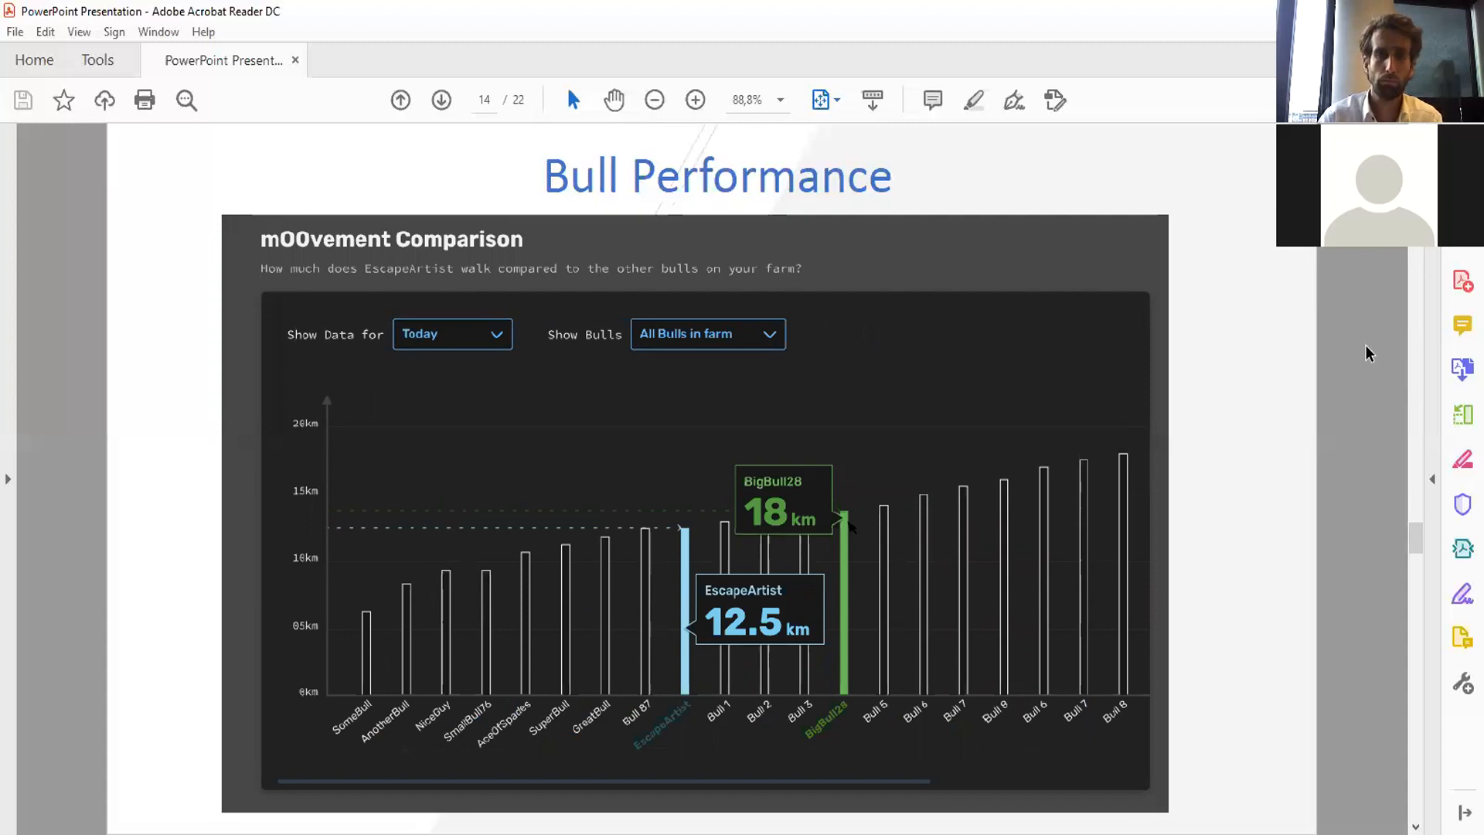
pyautogui.click(440, 100)
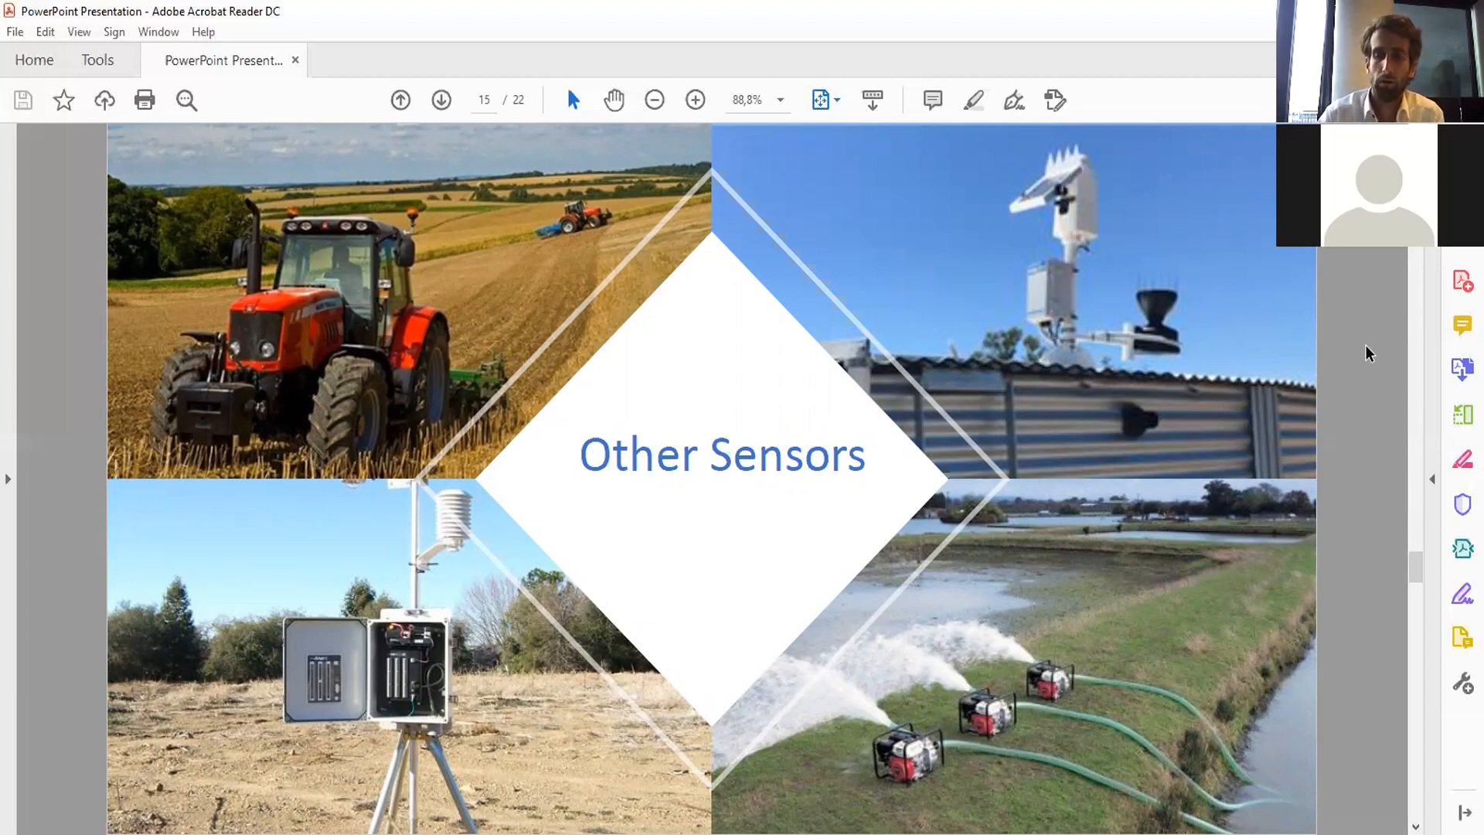
# - Page through the two water sensor slides to page 18, 'We tag more than only cattle'
pyautogui.click(441, 101)
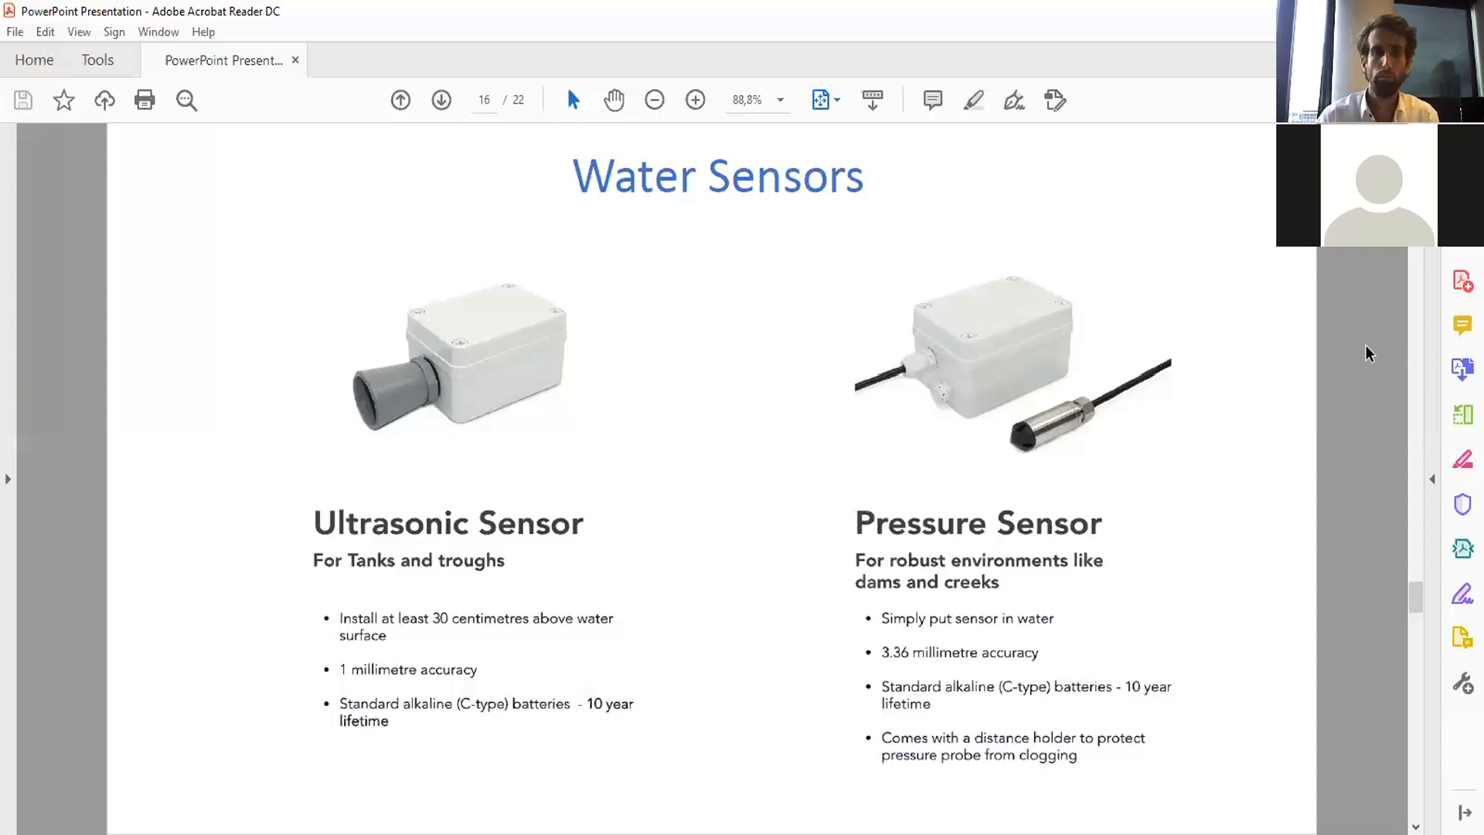
pyautogui.click(441, 99)
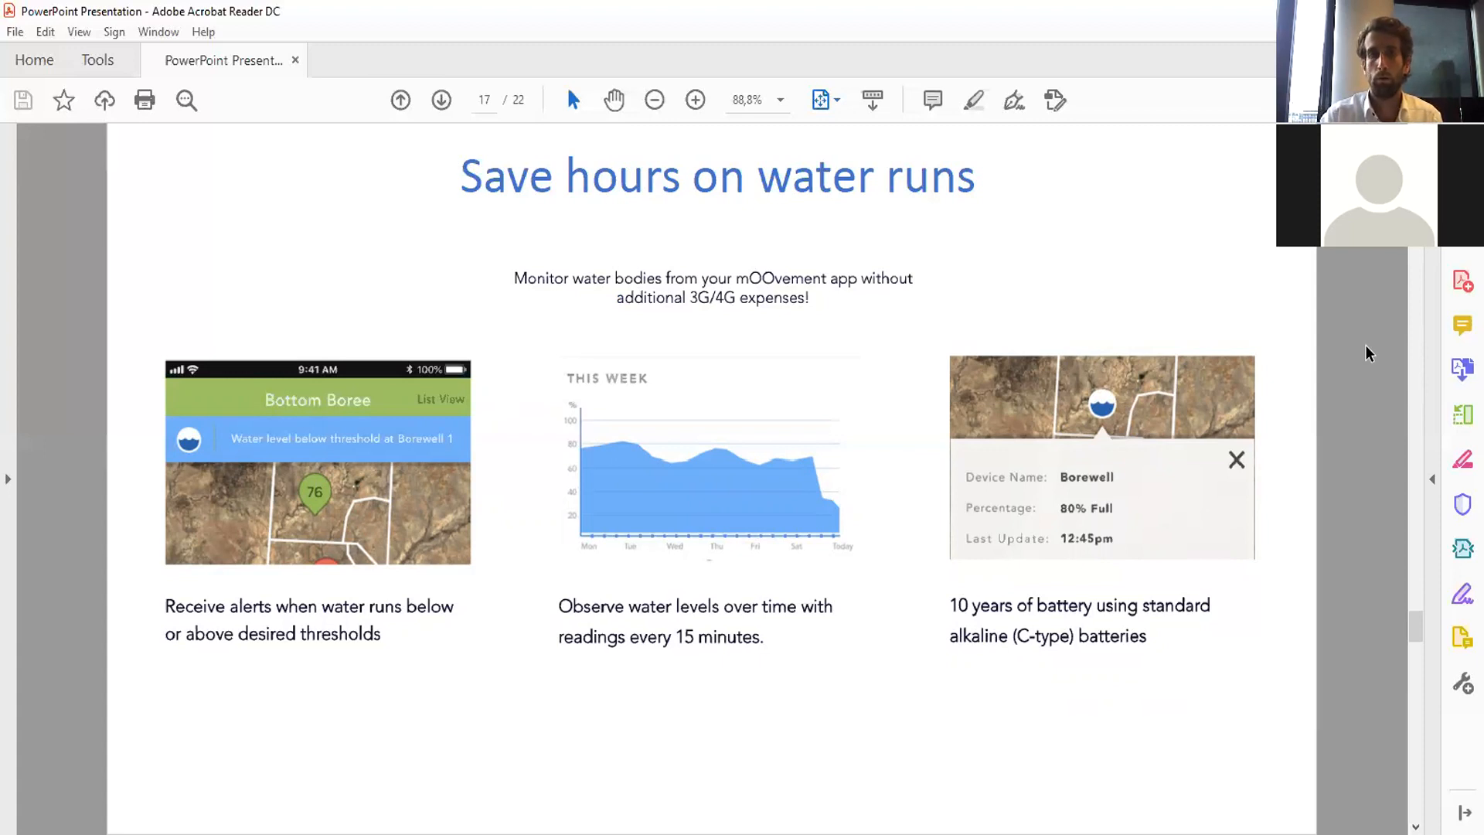
pyautogui.click(440, 99)
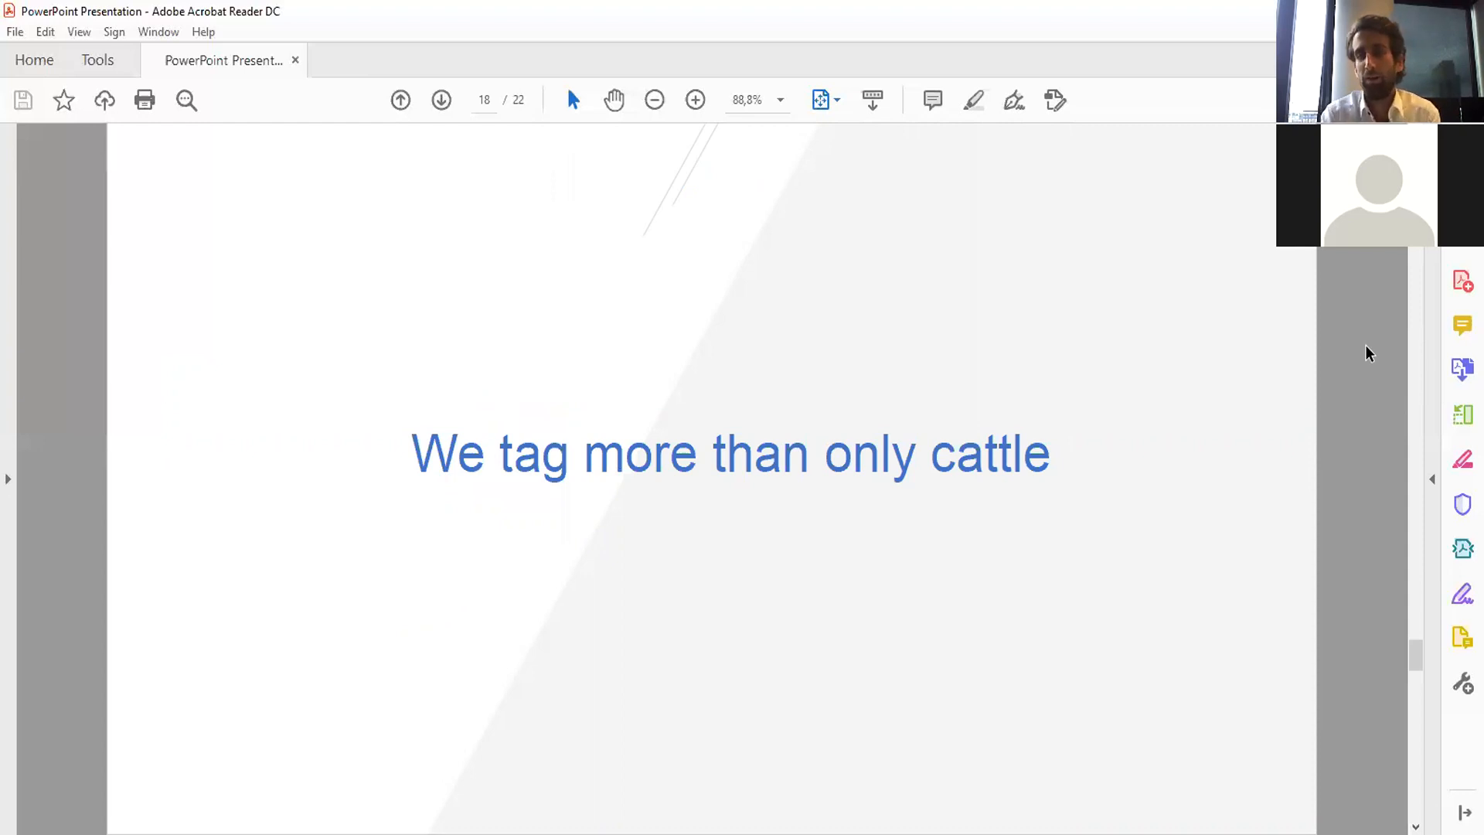
# - Advance past the koala photos to page 20, 'Bisons in Montana – Smithsonian Institute'
pyautogui.click(440, 99)
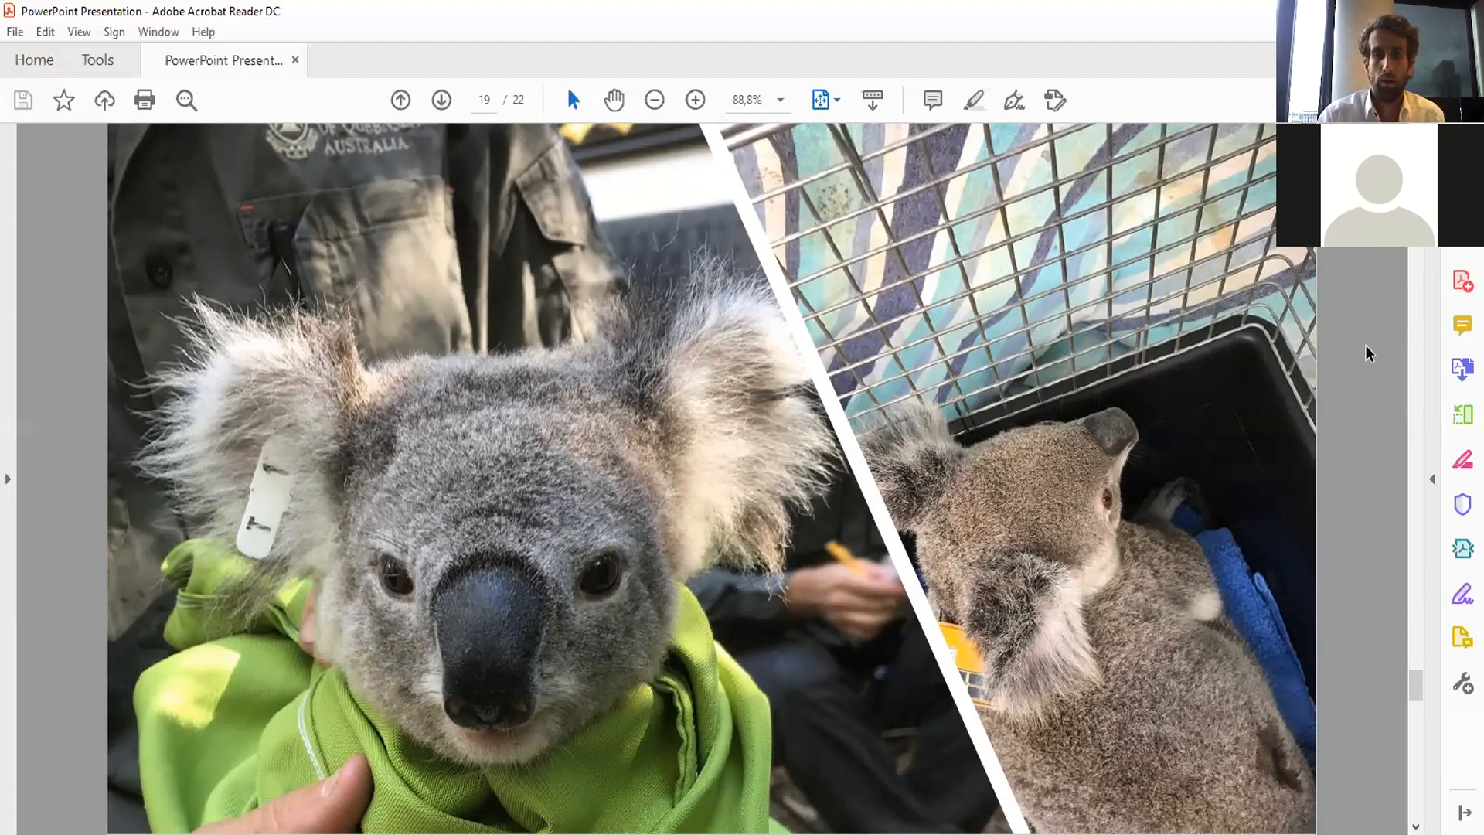
pyautogui.click(440, 99)
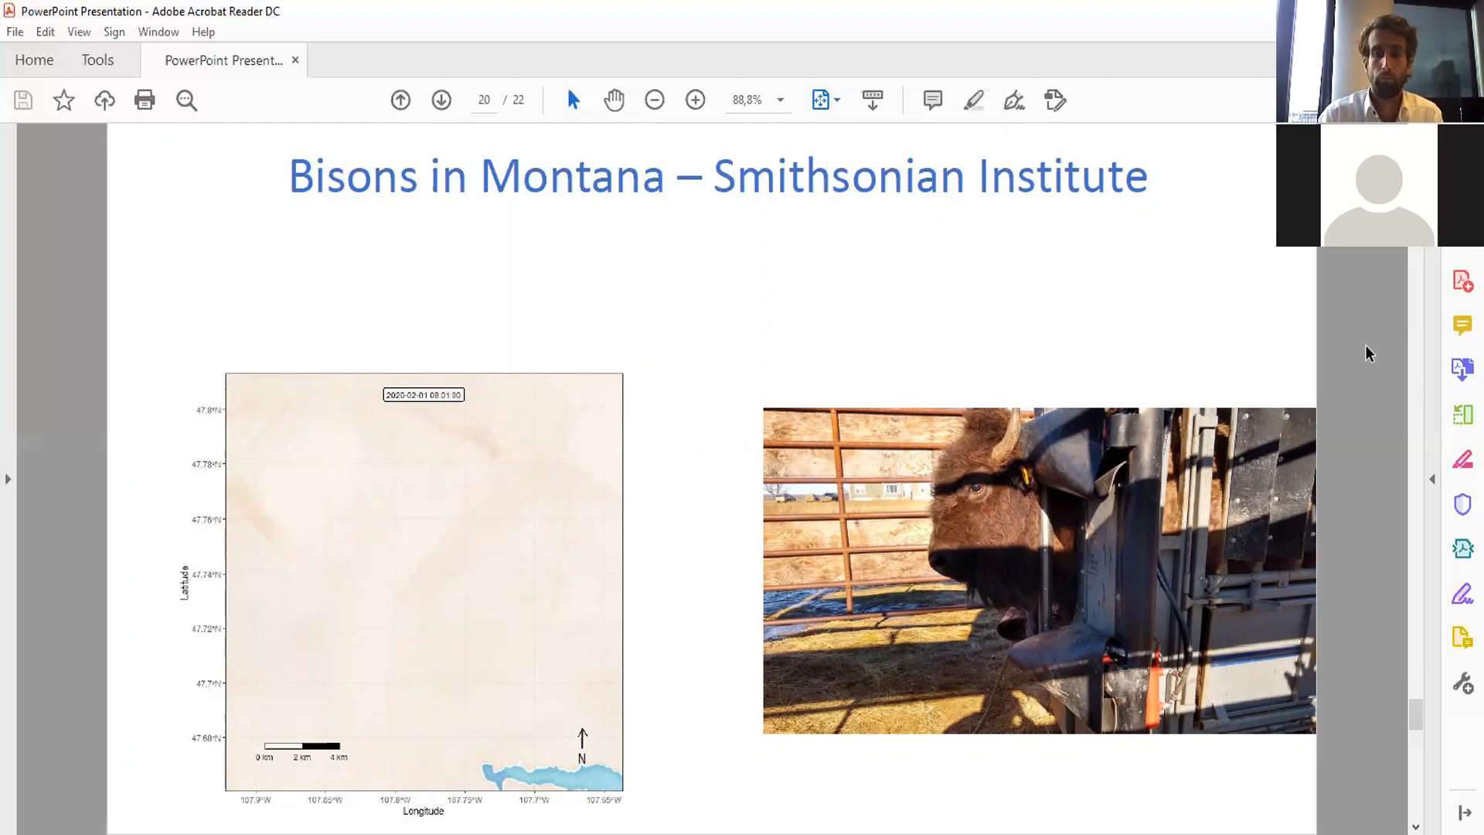
# - Advance from page 20 to the 'Where do we stand now' section slide on page 21
pyautogui.click(440, 100)
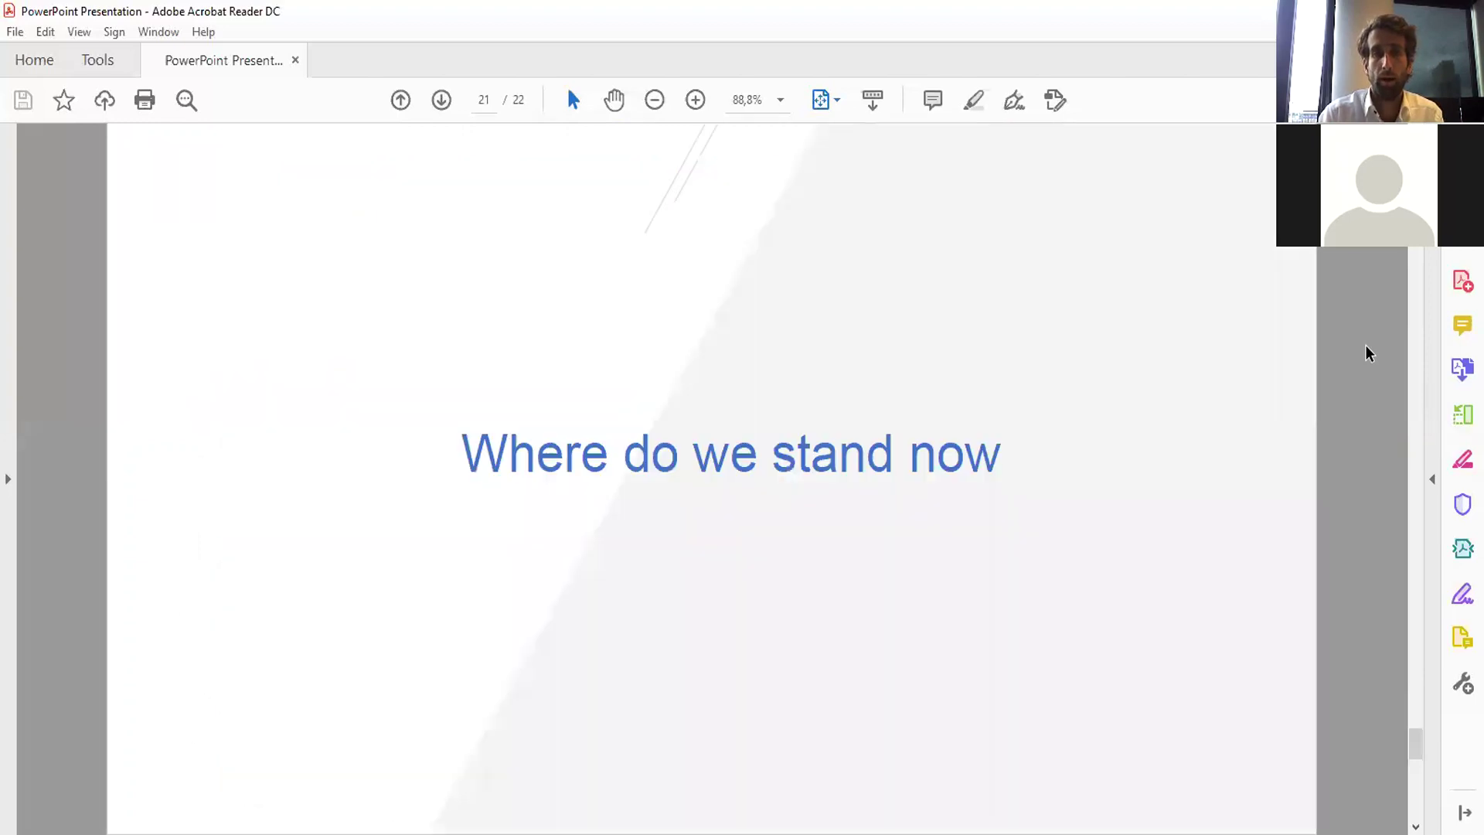
# - Show the Current Status mOOvement slide on page 22, then jump back via page 6 to 'The 3 main components' on page 7
pyautogui.click(441, 100)
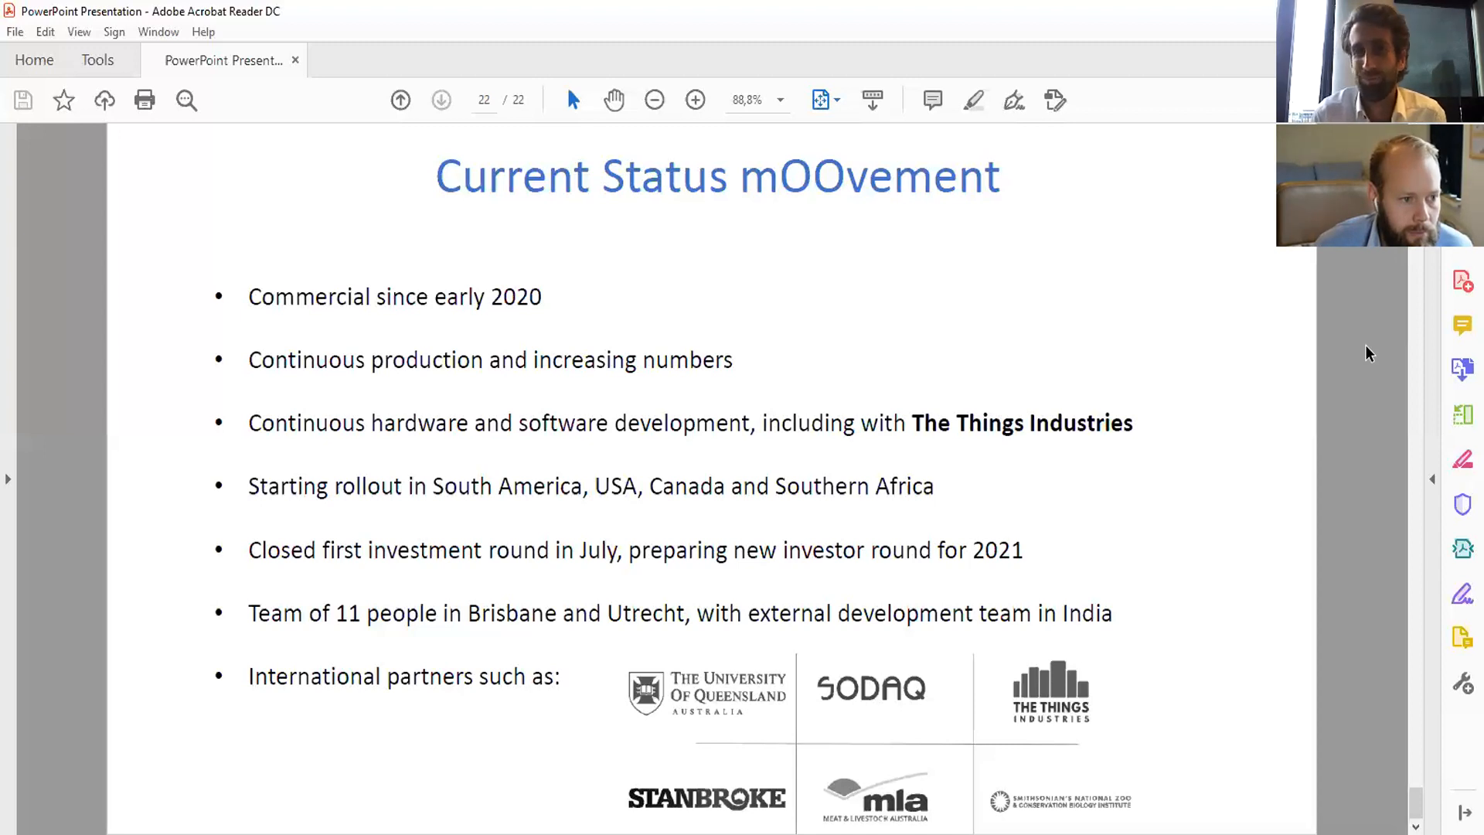
pyautogui.moveTo(1377, 380)
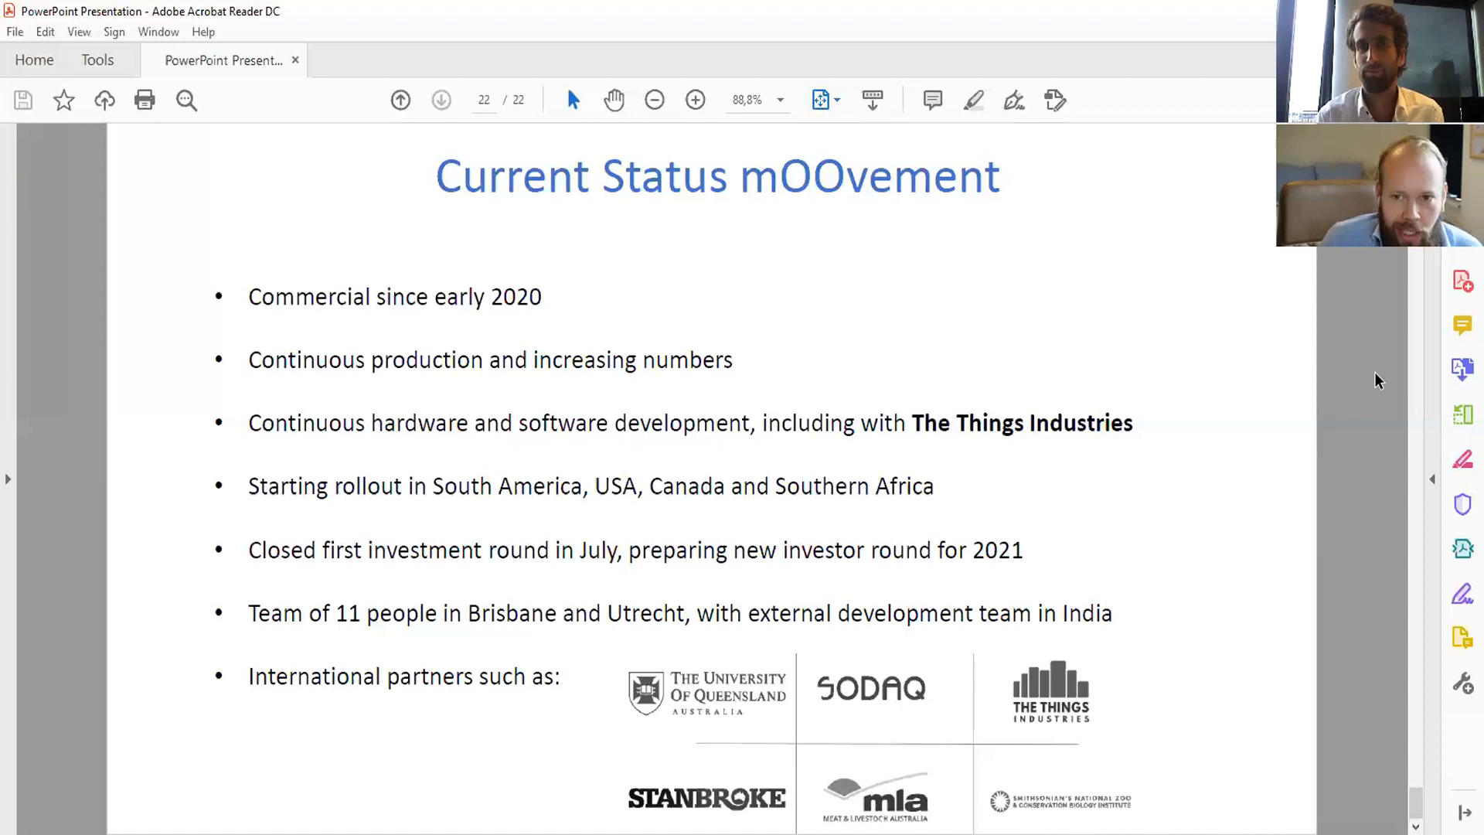
pyautogui.click(398, 99)
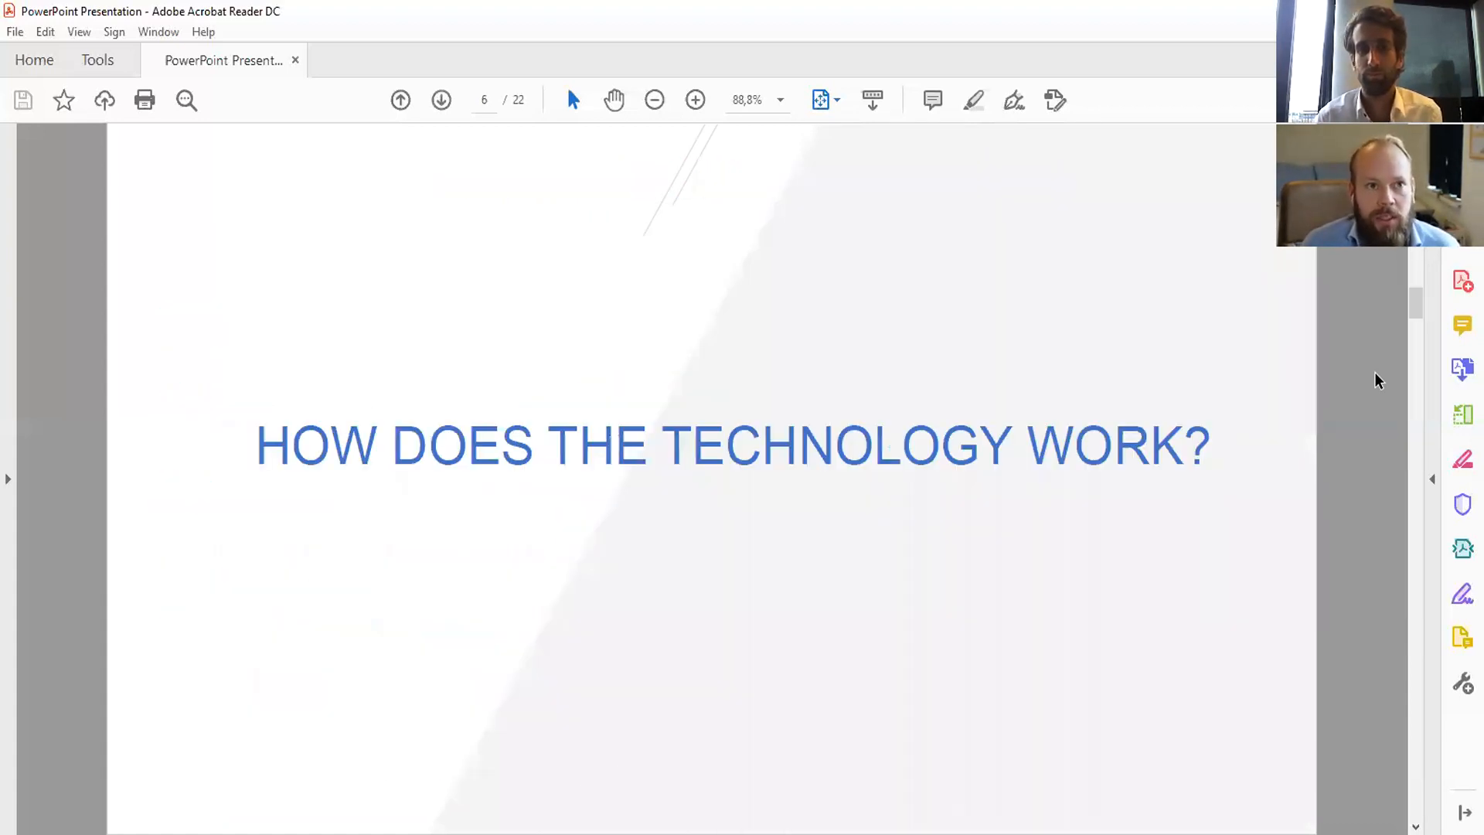
pyautogui.click(440, 99)
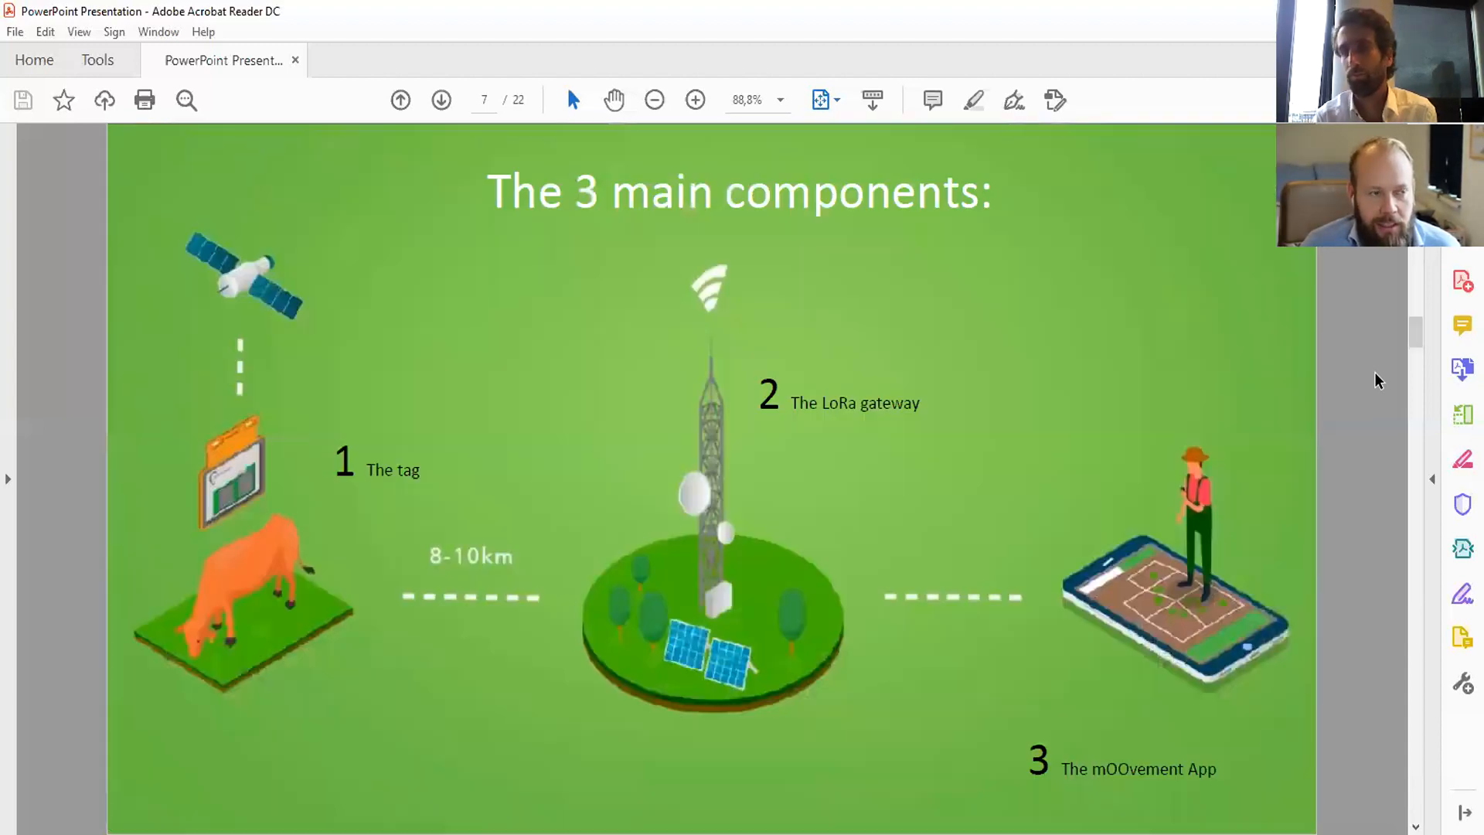
# - Advance from page 7 to 'What's Inside the GPS Tag?' on page 8
pyautogui.click(441, 99)
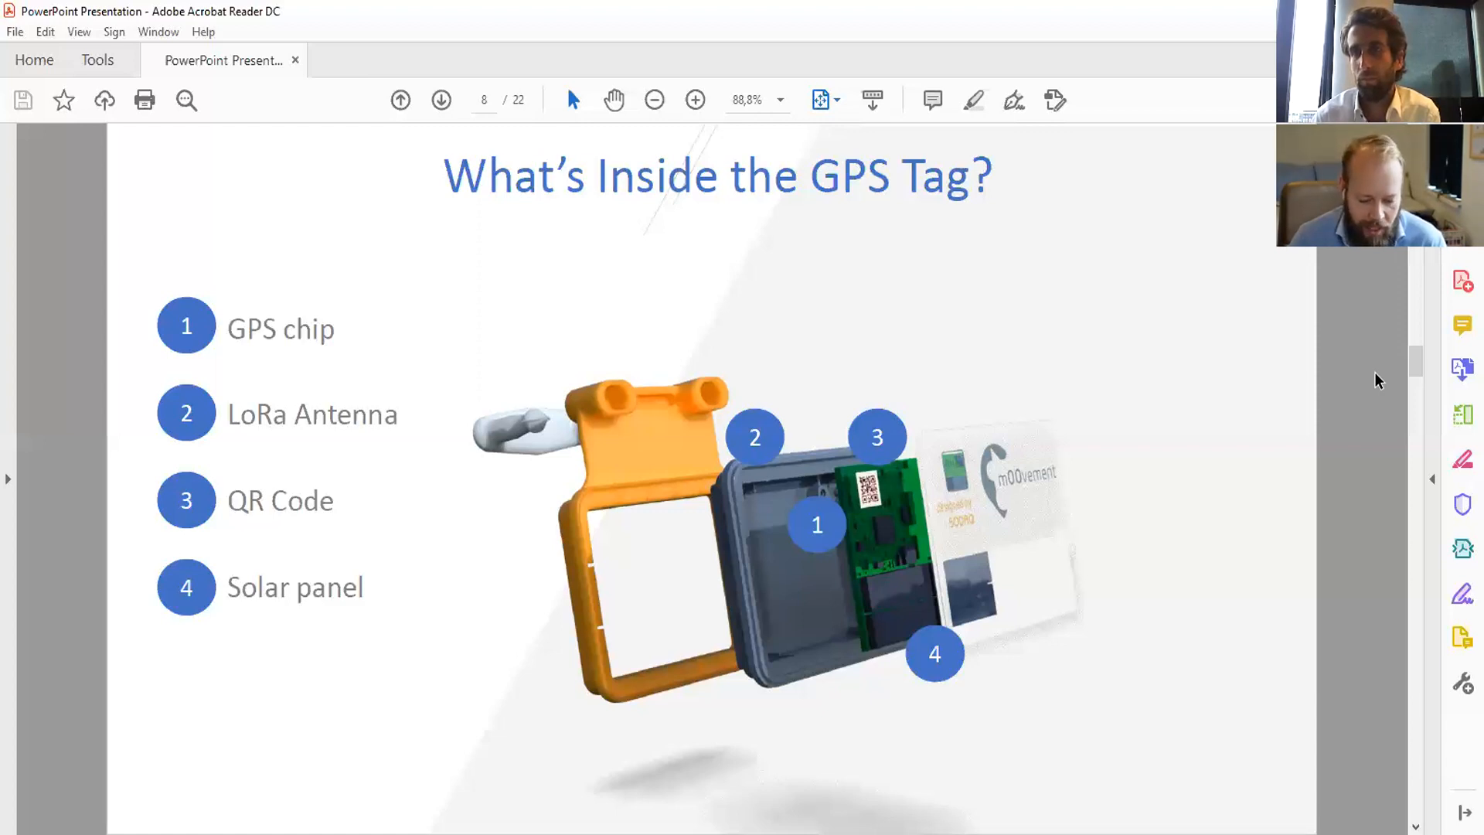
pyautogui.moveTo(1073, 223)
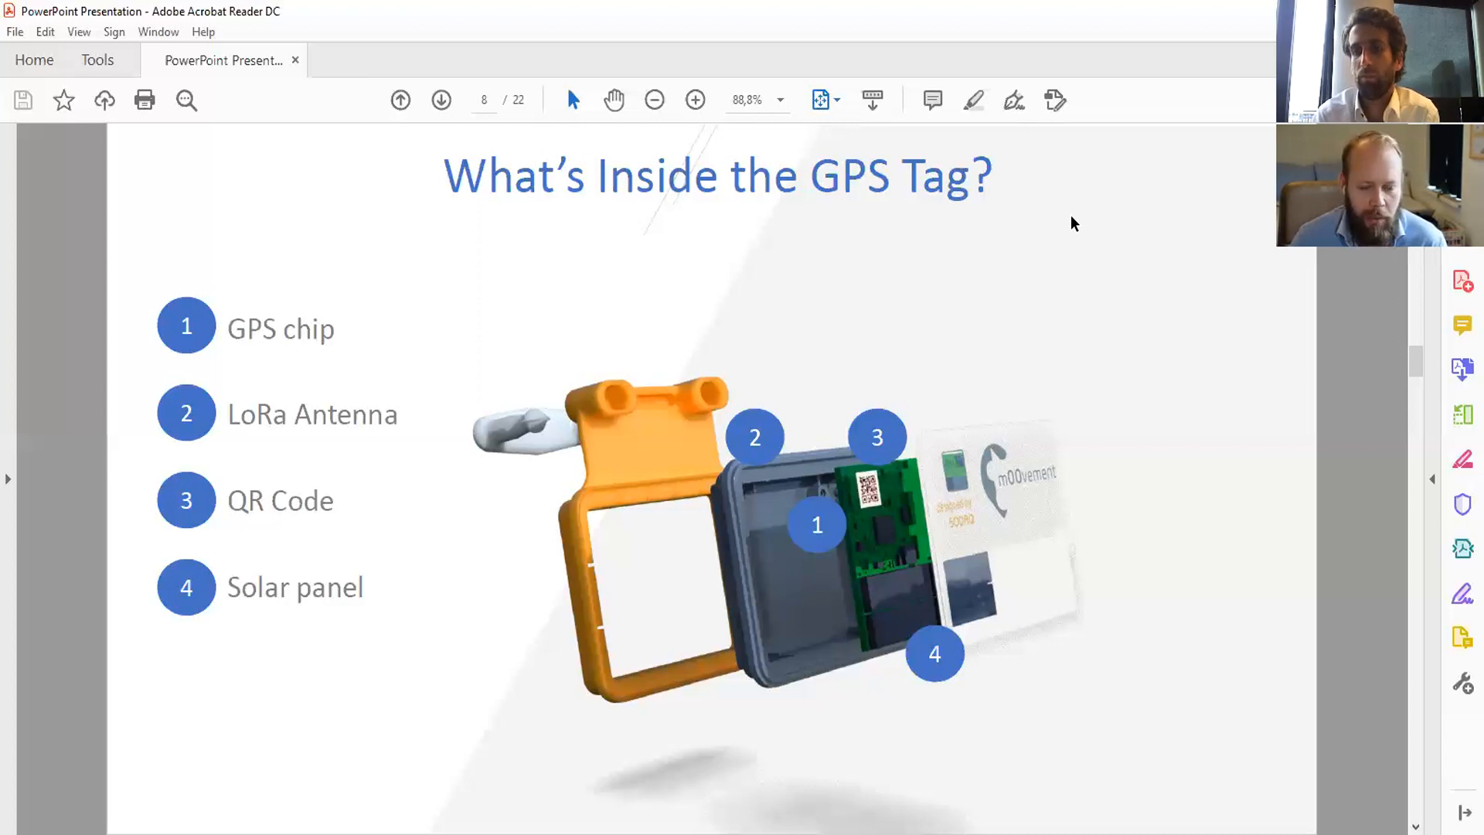
pyautogui.moveTo(1399, 777)
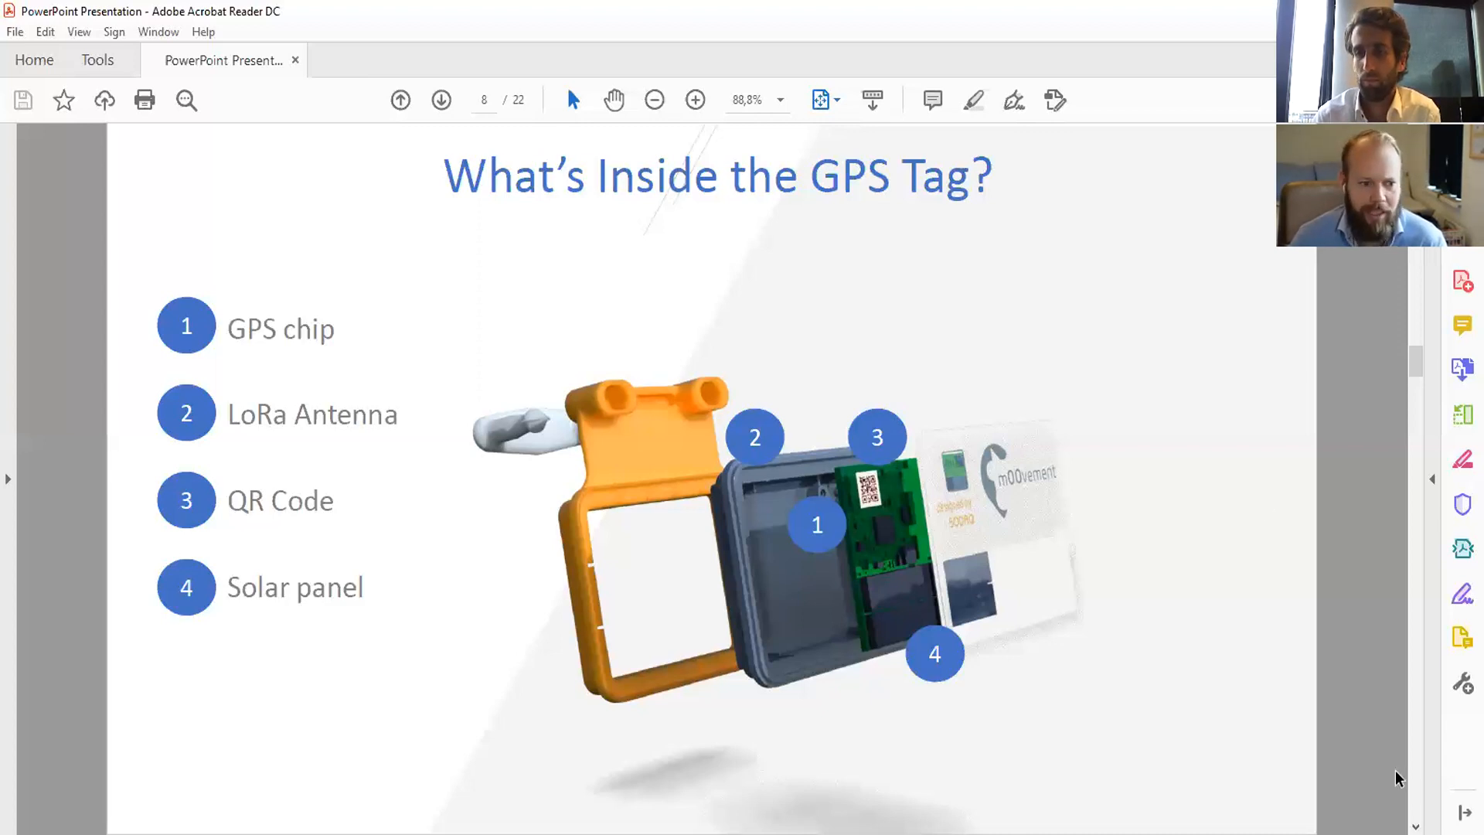
pyautogui.moveTo(1238, 502)
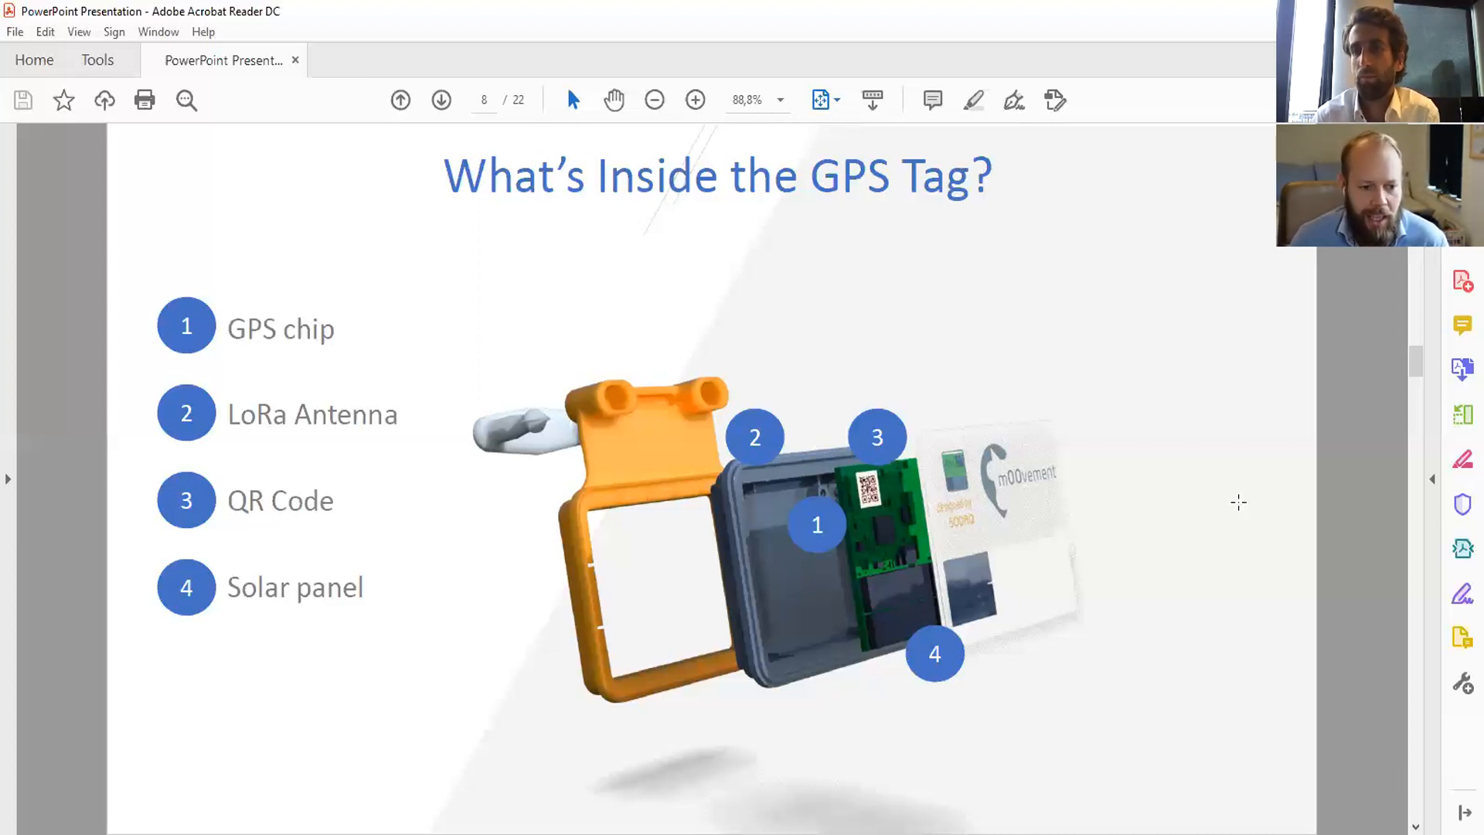